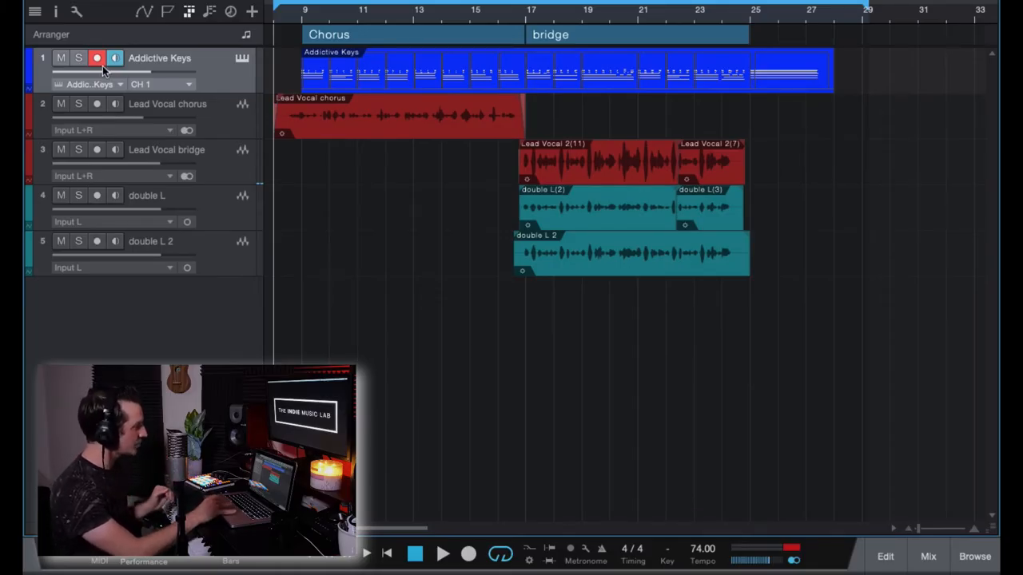
# Show Waves Tune Real-Time from the Lead Vocal chorus inserts with the Mix console up
pyautogui.click(96, 58)
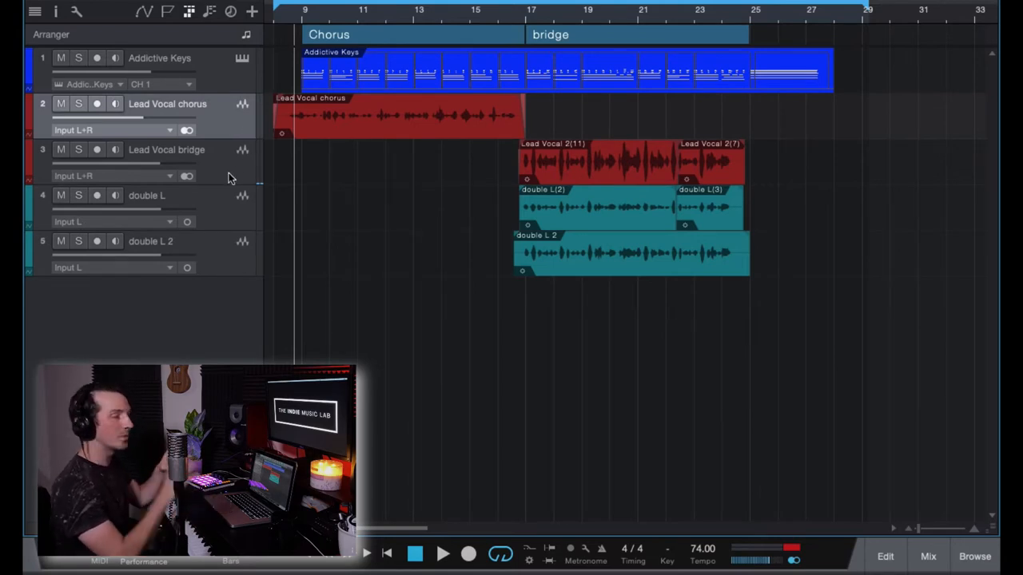
pyautogui.click(443, 553)
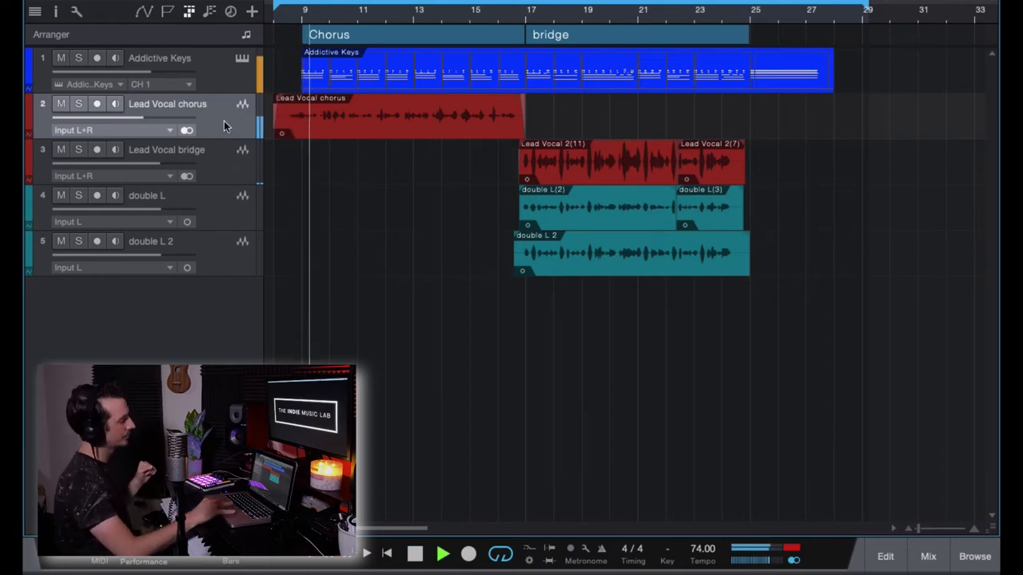
pyautogui.click(927, 556)
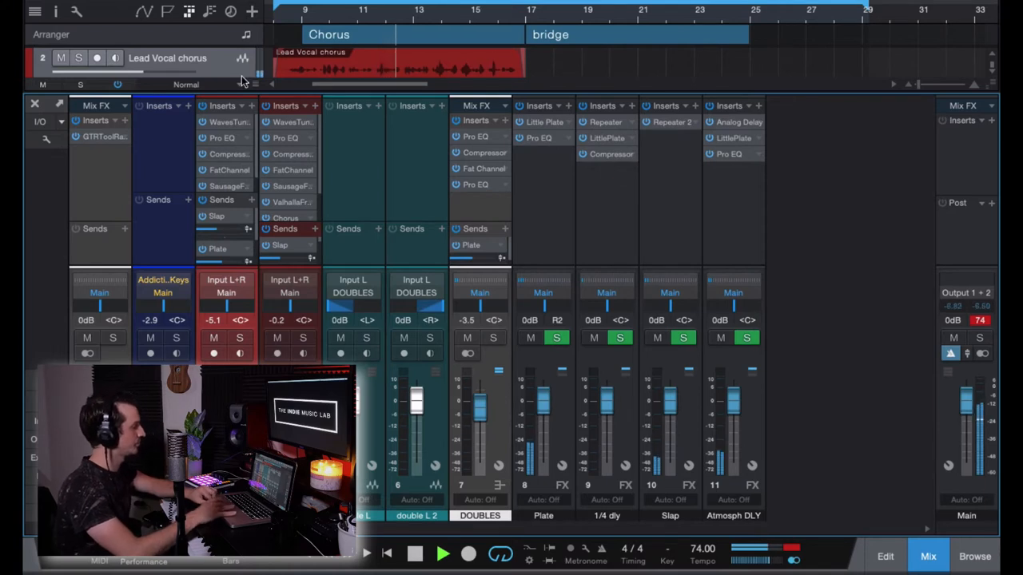
pyautogui.moveTo(374, 153)
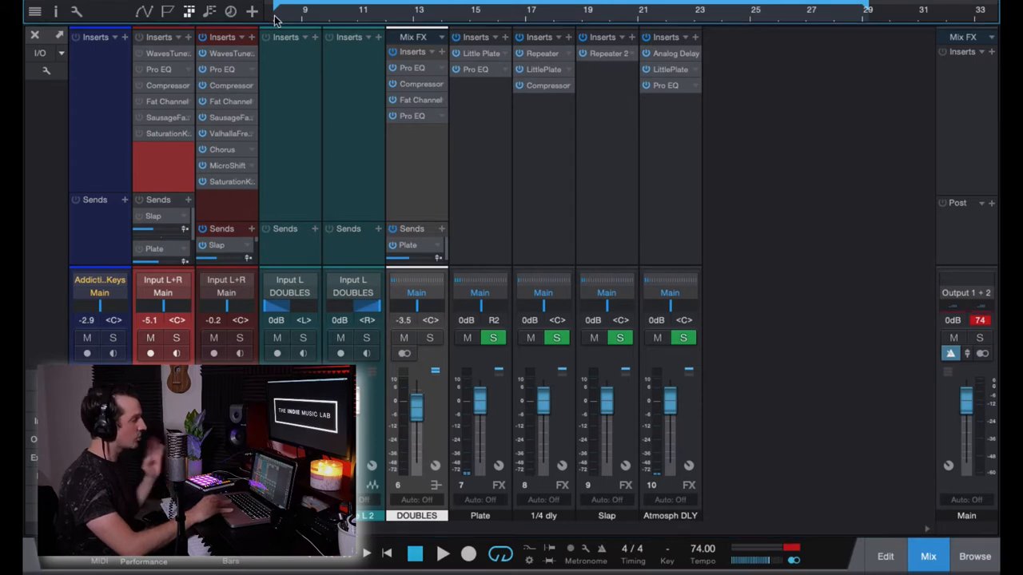
pyautogui.click(442, 553)
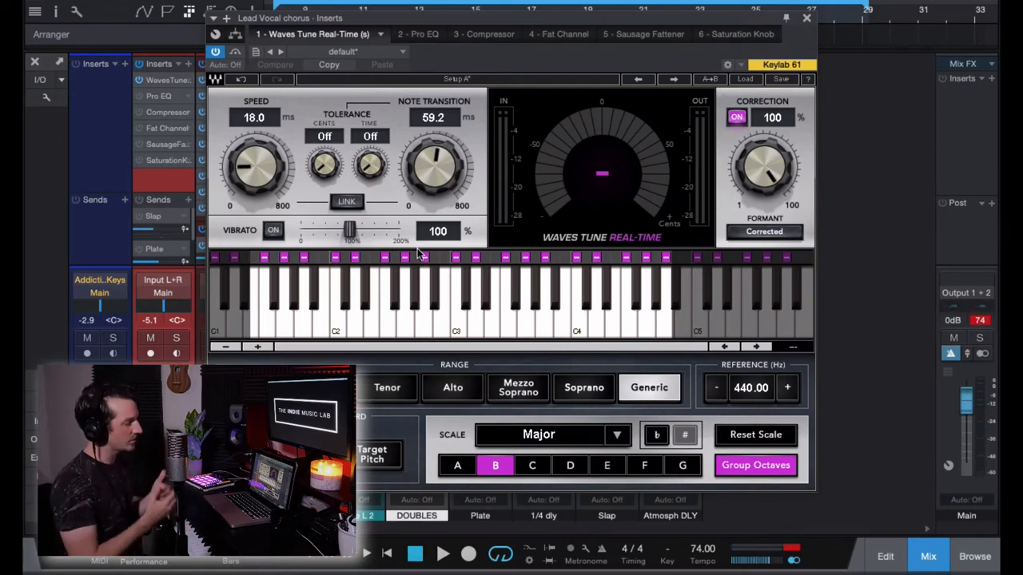
pyautogui.moveTo(806, 18)
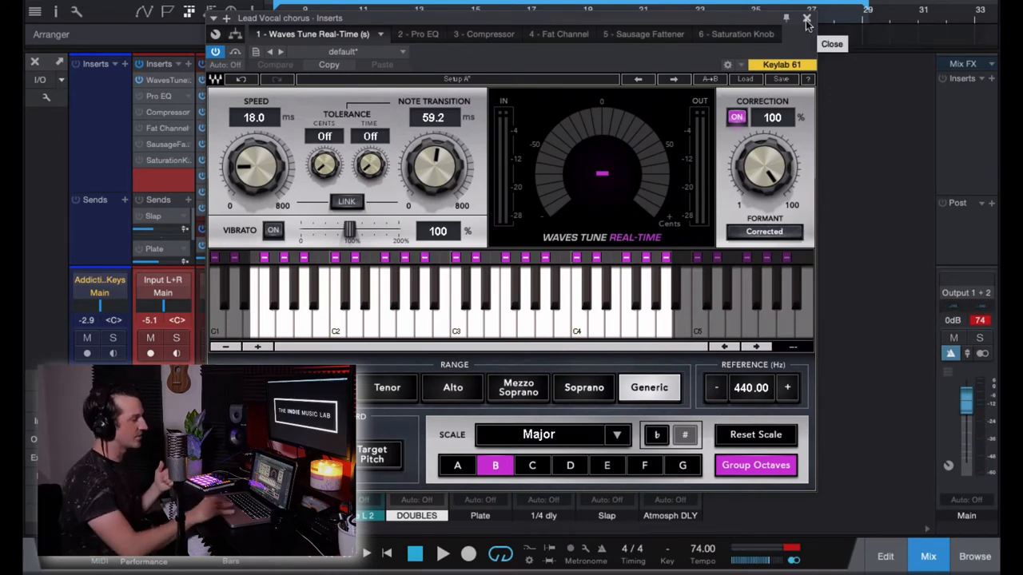
# Audition the chorus with a sharp boost around 250 Hz swept up then flattened
pyautogui.click(807, 18)
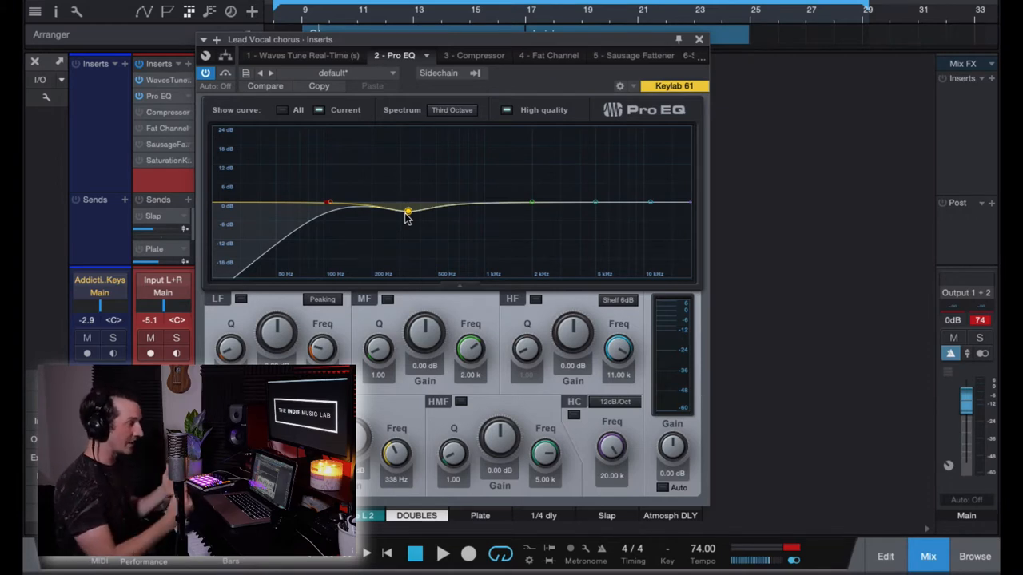
pyautogui.moveTo(407, 215); pyautogui.dragTo(407, 211)
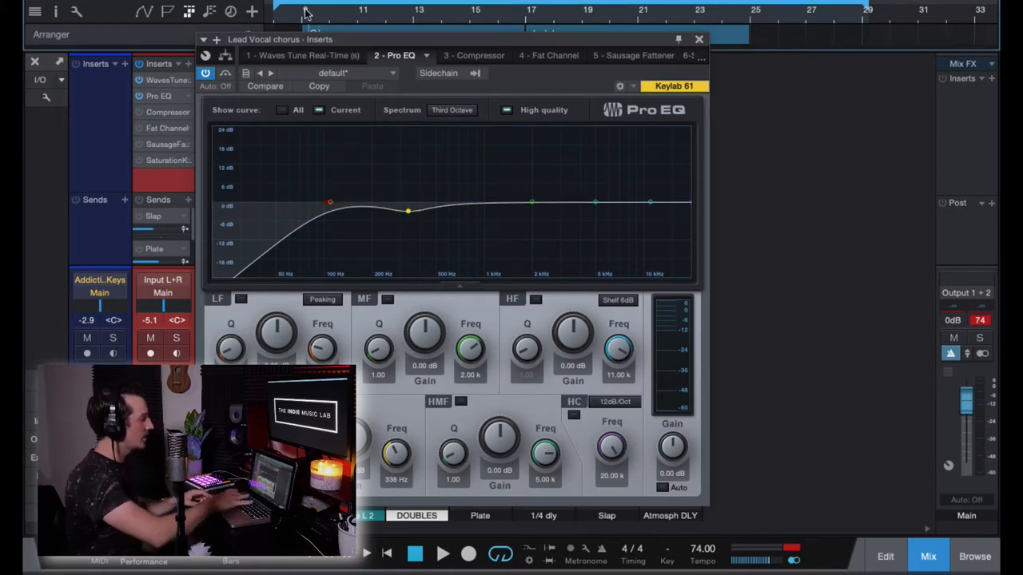
pyautogui.click(442, 553)
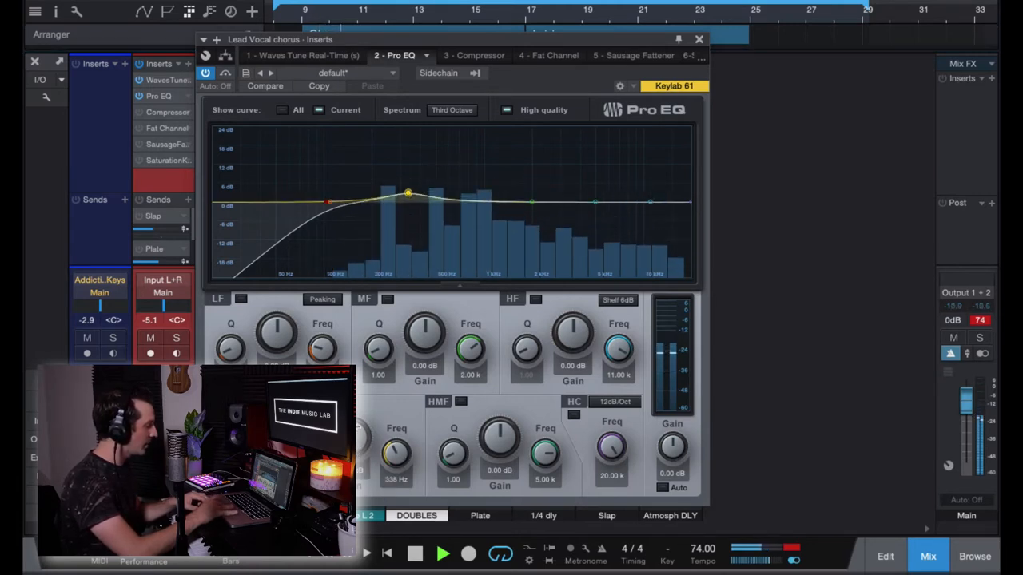
pyautogui.moveTo(407, 192); pyautogui.dragTo(407, 144)
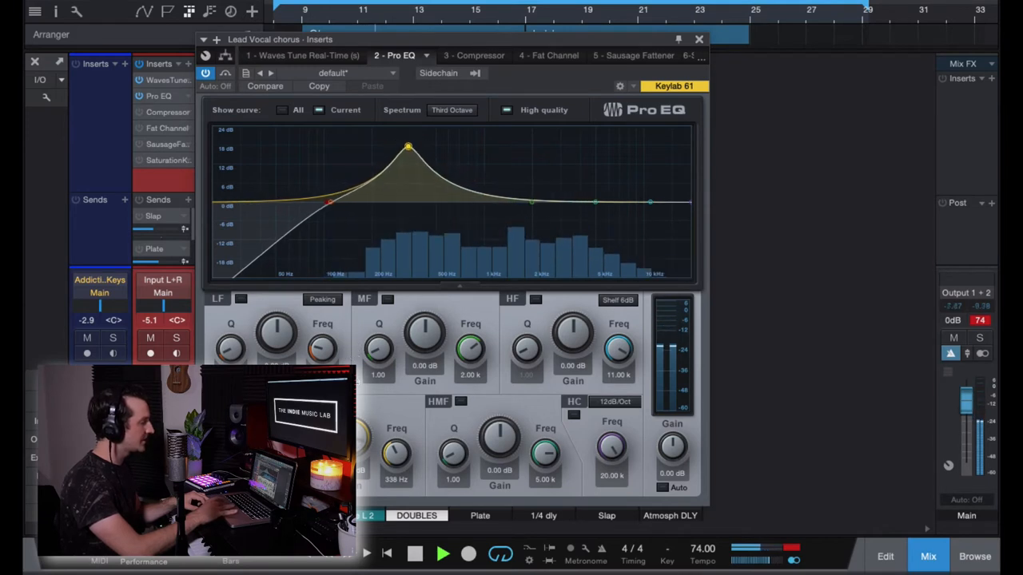
pyautogui.moveTo(408, 147); pyautogui.dragTo(408, 208)
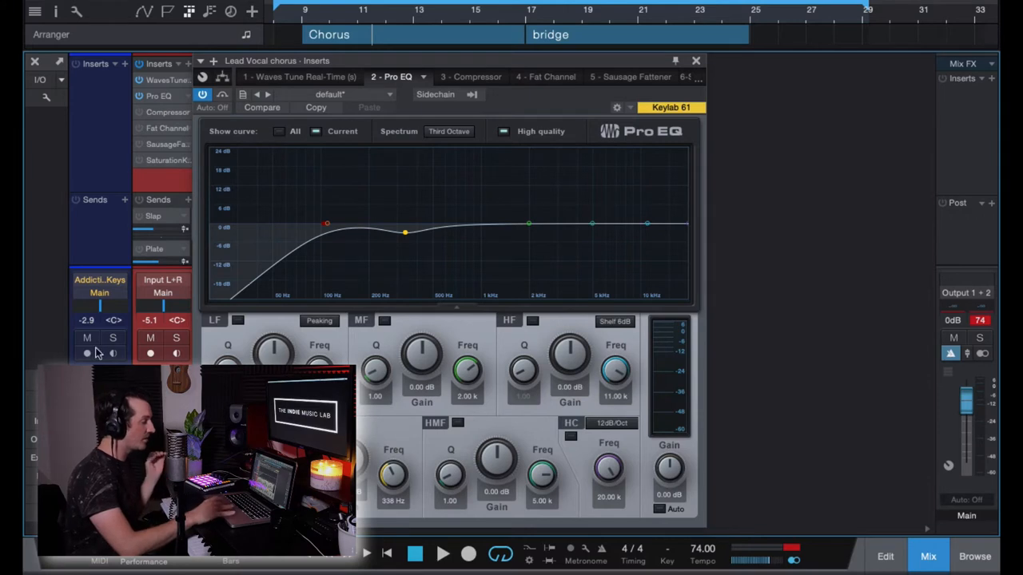
# Compare the low-cut Pro EQ engaged against bypassed on the lead vocal
pyautogui.click(87, 337)
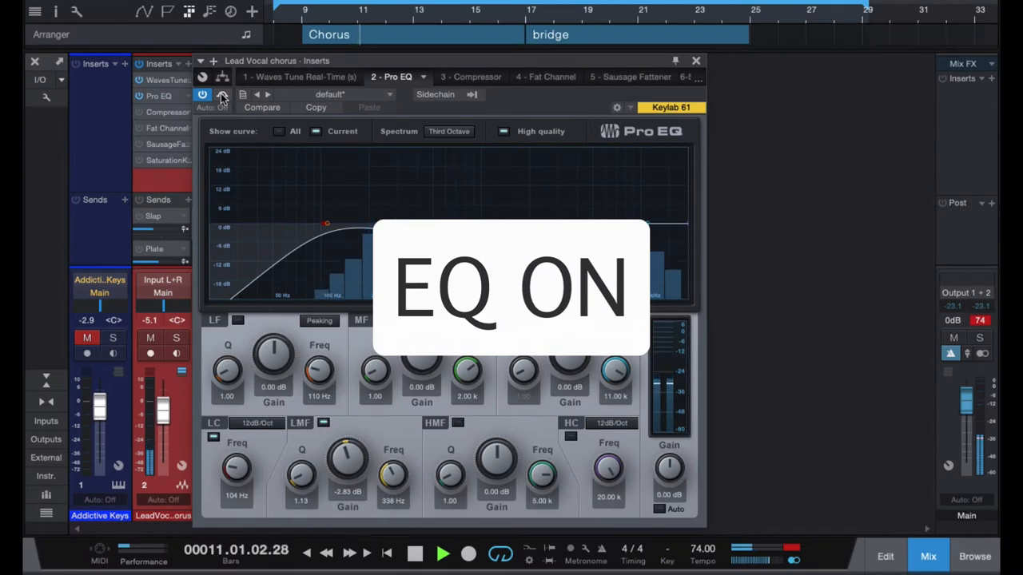
pyautogui.click(443, 553)
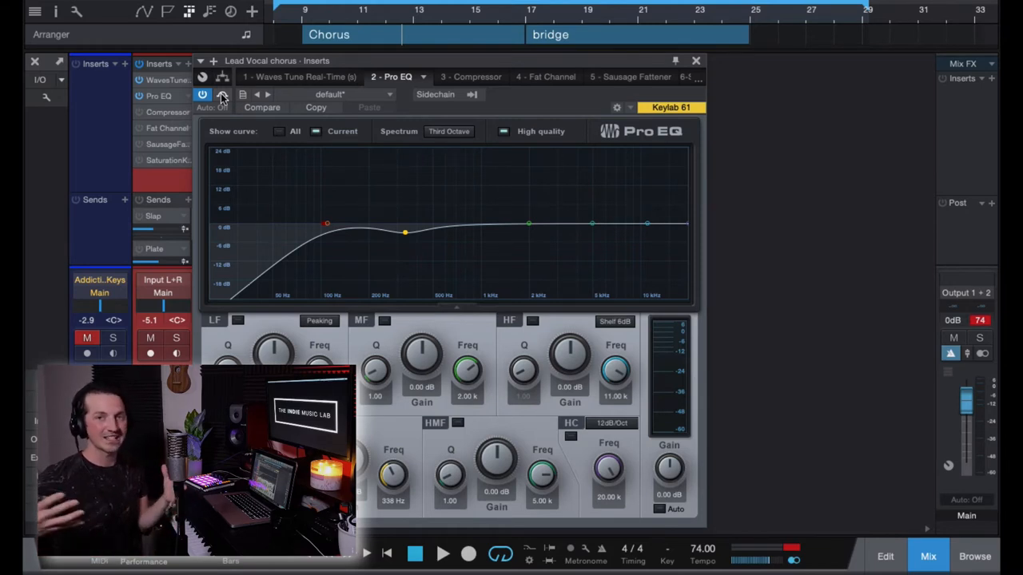
# Review the chorus Compressor's ratio, threshold, attack and release, toggling bypass while playing
pyautogui.click(696, 61)
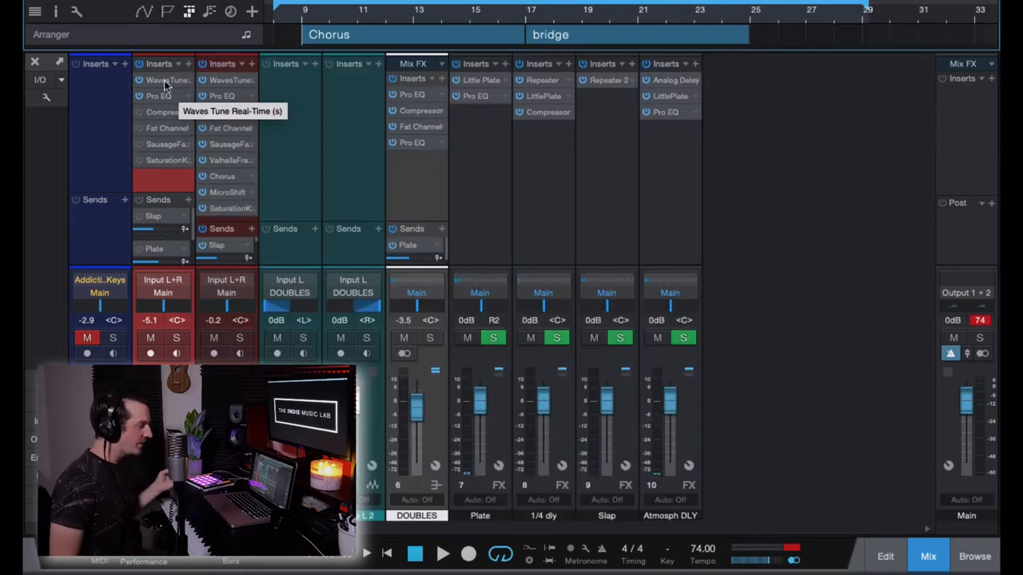
pyautogui.moveTo(136, 115)
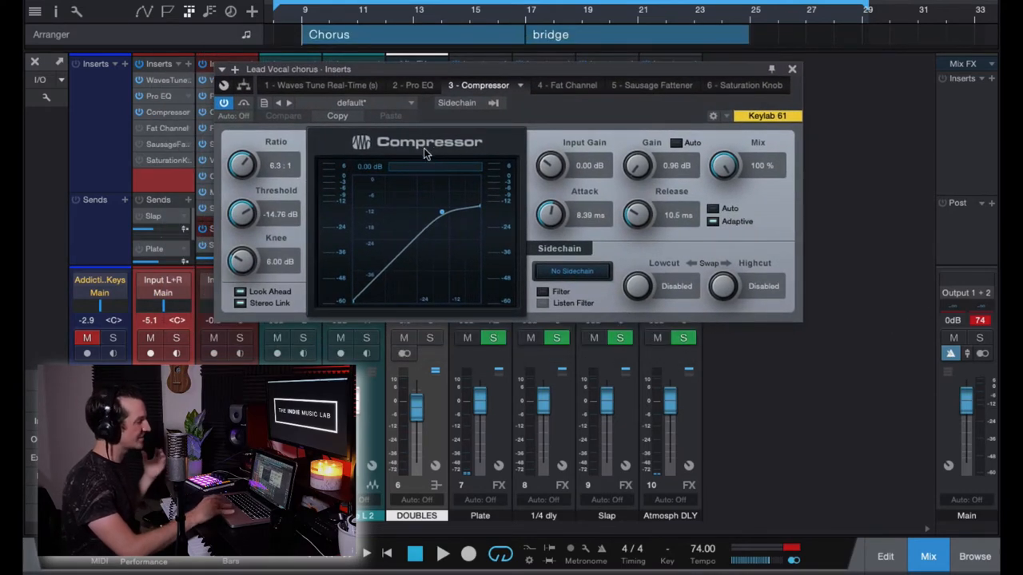
pyautogui.moveTo(527, 76)
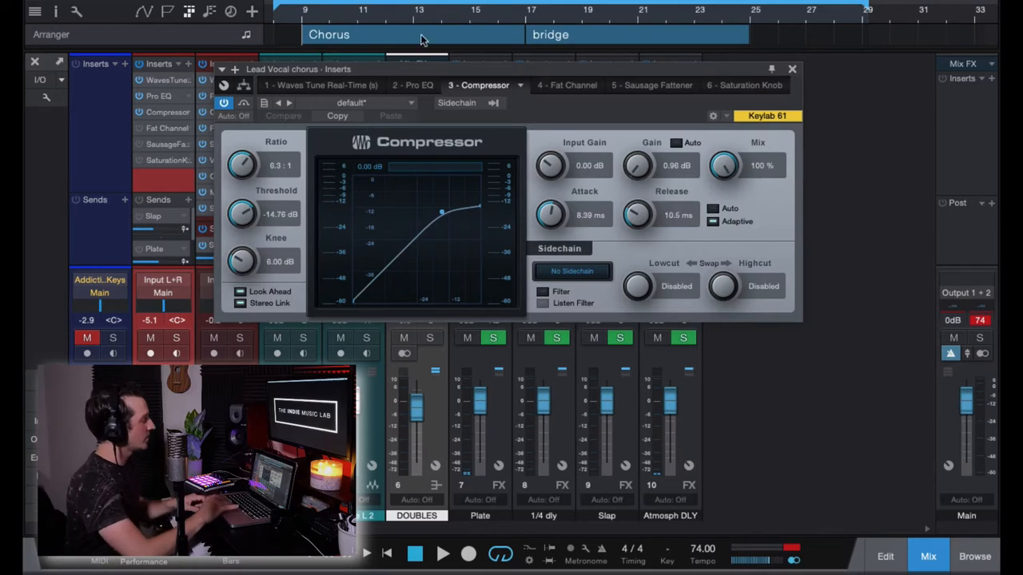
pyautogui.moveTo(551, 147)
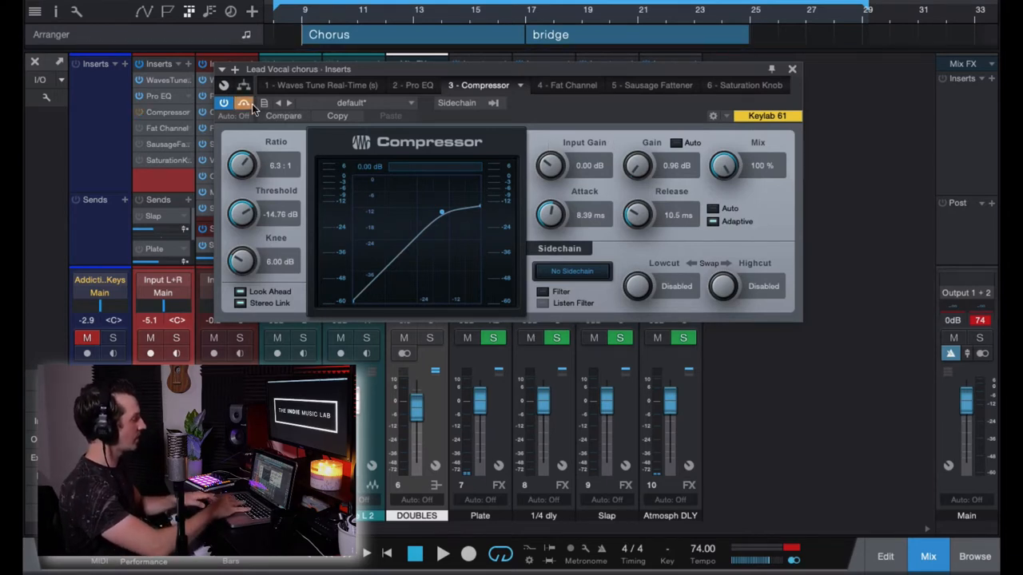
pyautogui.click(223, 102)
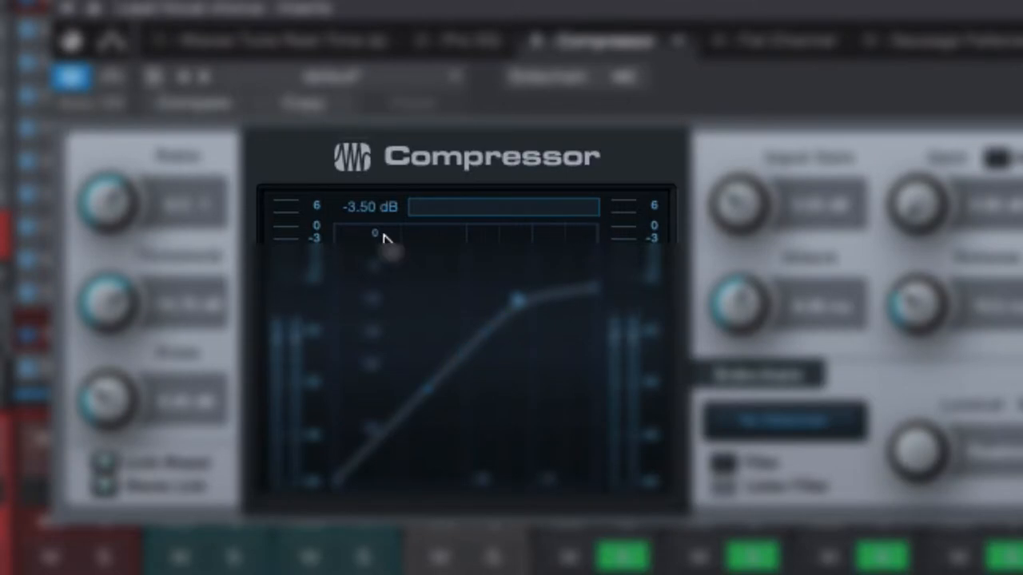
pyautogui.moveTo(610, 223)
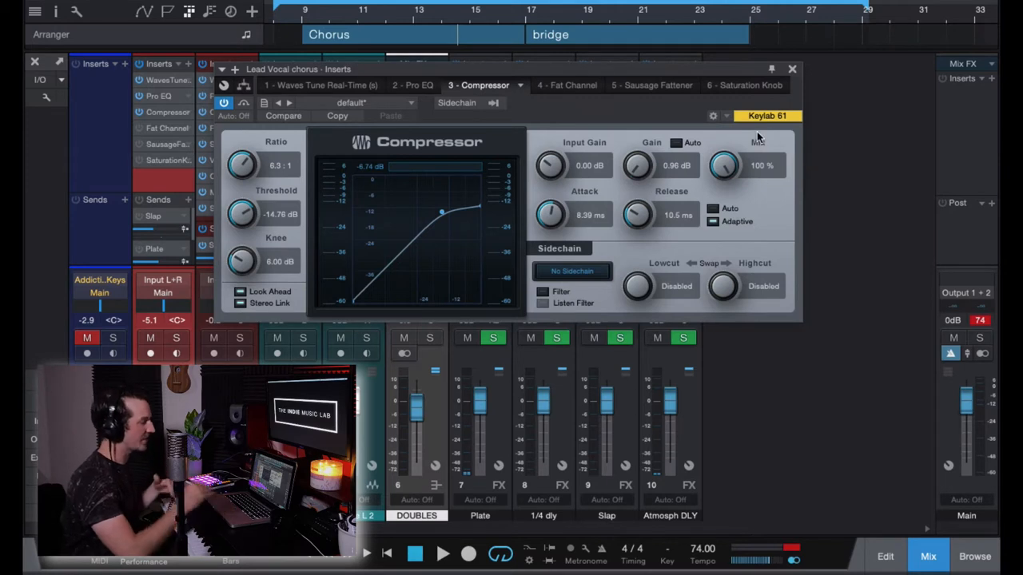
pyautogui.moveTo(551, 222)
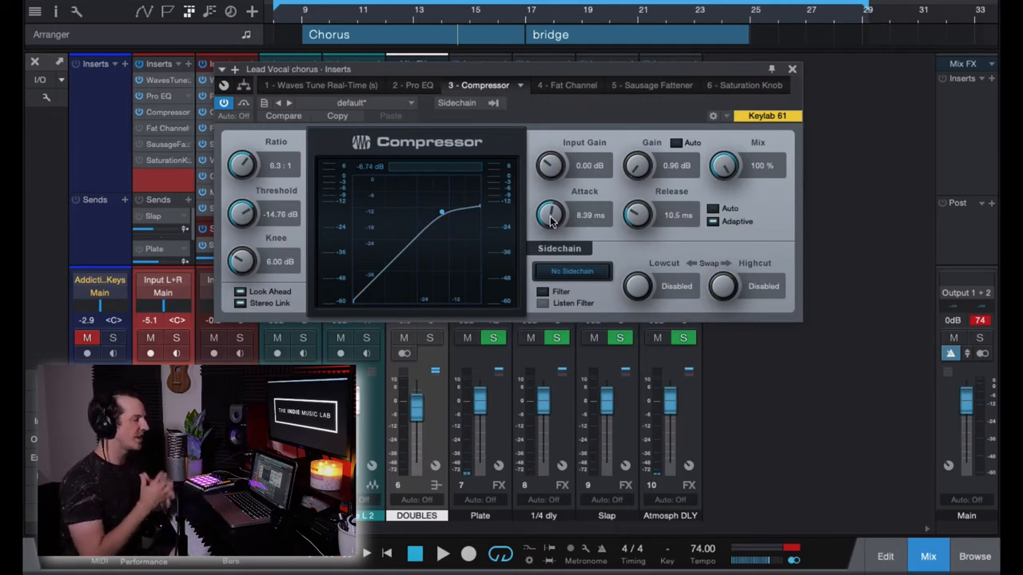
pyautogui.moveTo(636, 220)
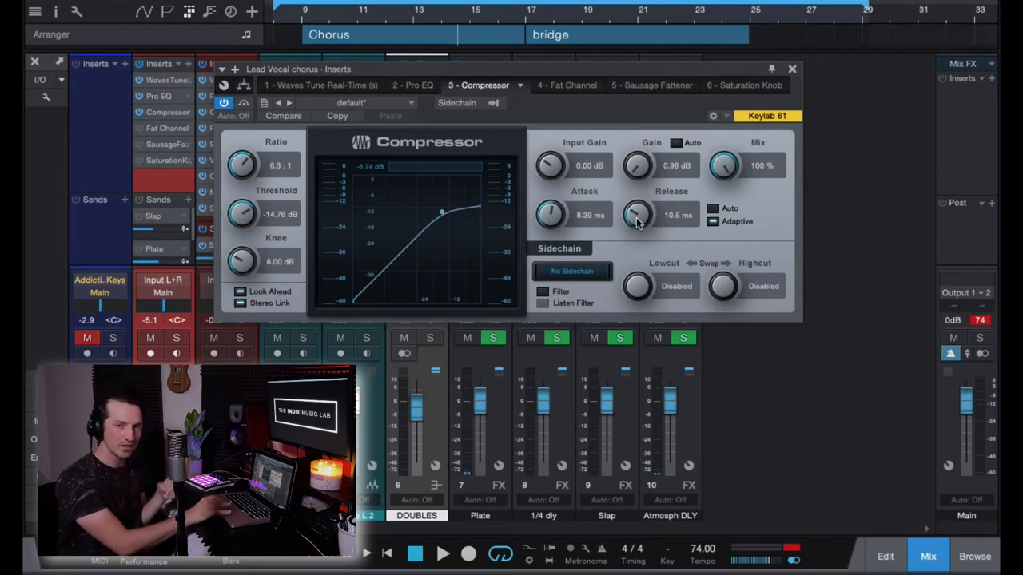
pyautogui.moveTo(553, 216)
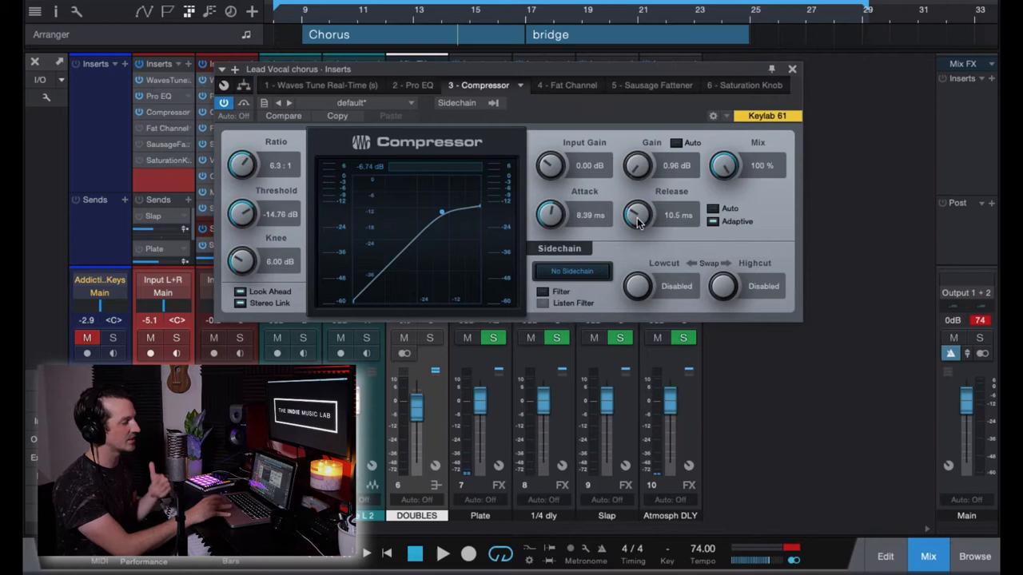
# Review the Fat Channel gate and FET compressor on the chorus vocal, compressor engaged after bypass
pyautogui.click(793, 68)
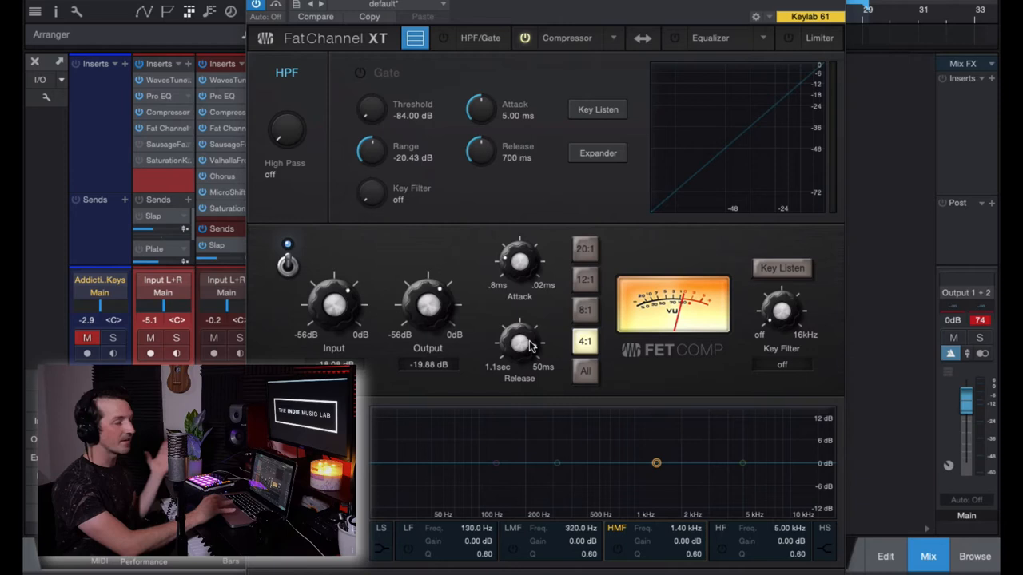
pyautogui.moveTo(493, 345)
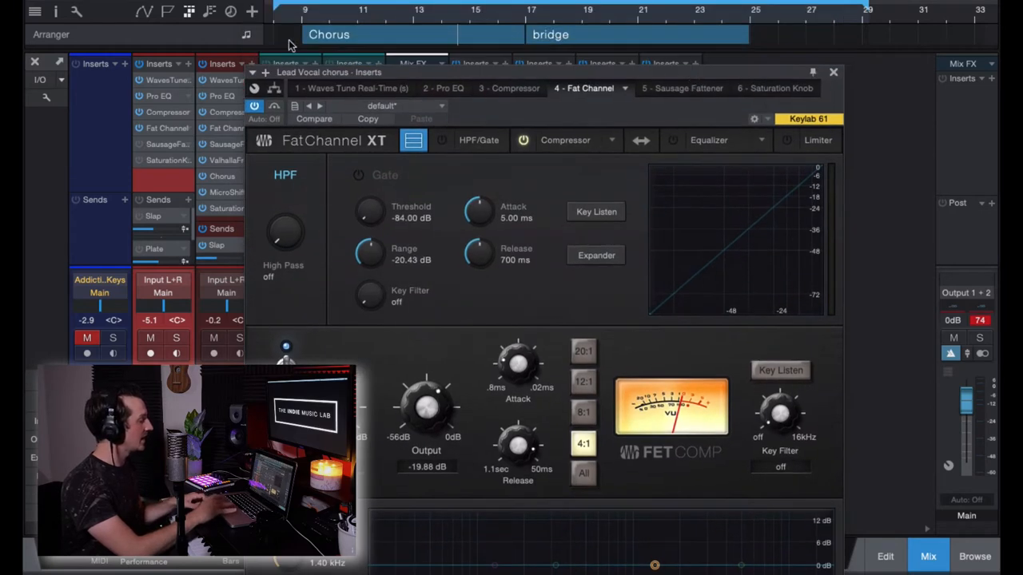
pyautogui.click(523, 140)
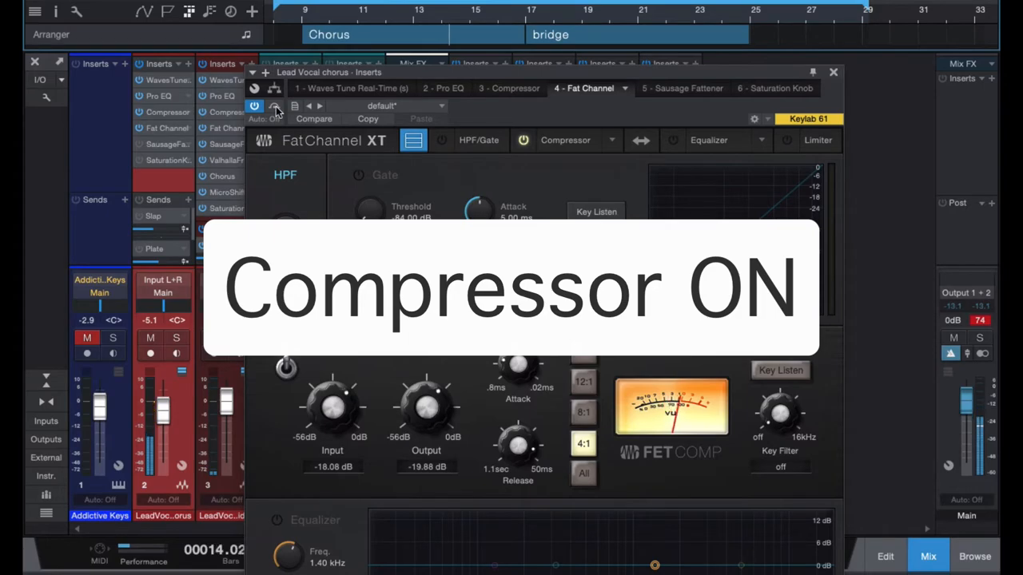
pyautogui.click(523, 141)
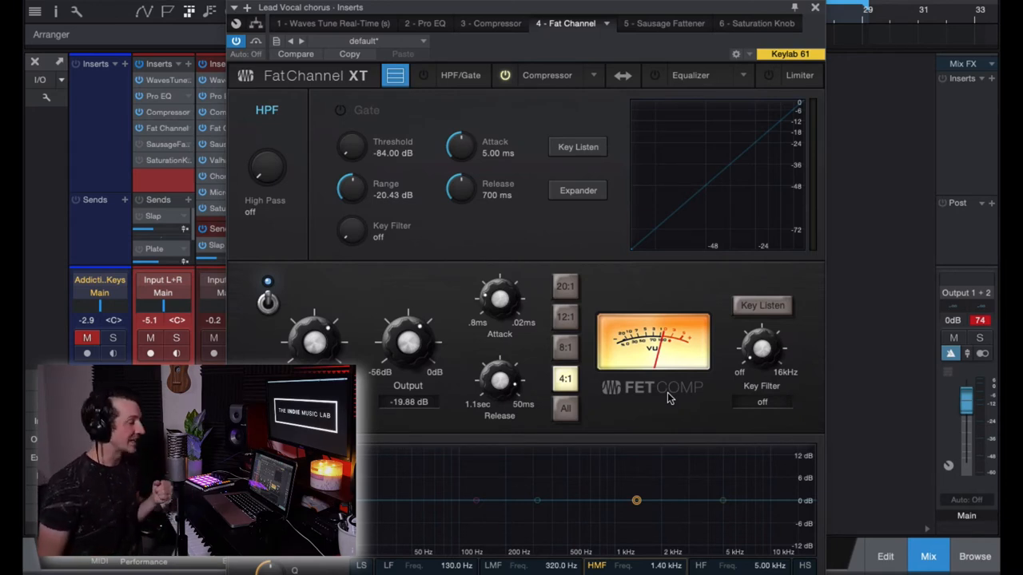
pyautogui.moveTo(879, 120)
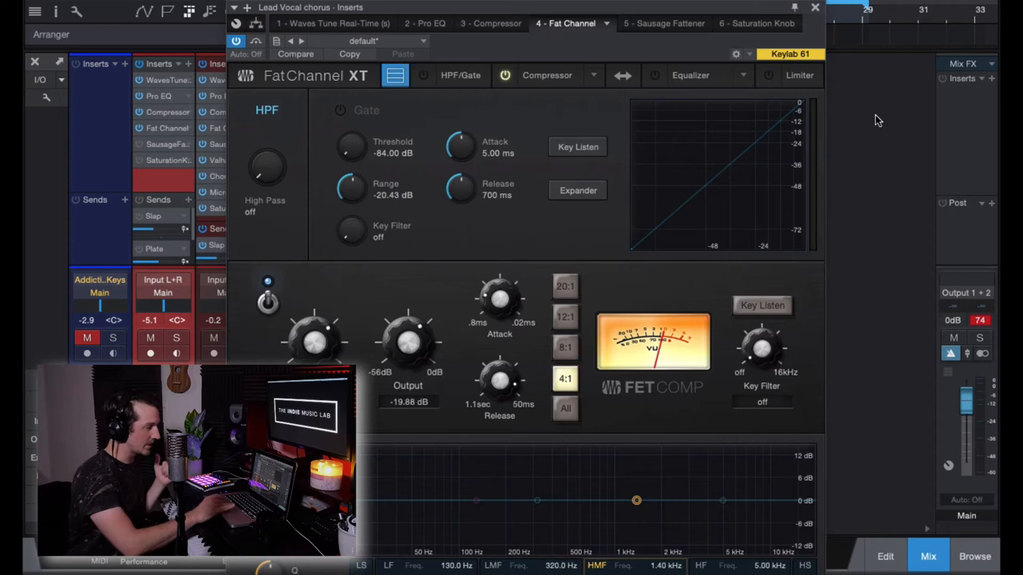
# Audition the Sausage Fattener bypassed and leave it engaged on the chorus vocal
pyautogui.click(816, 6)
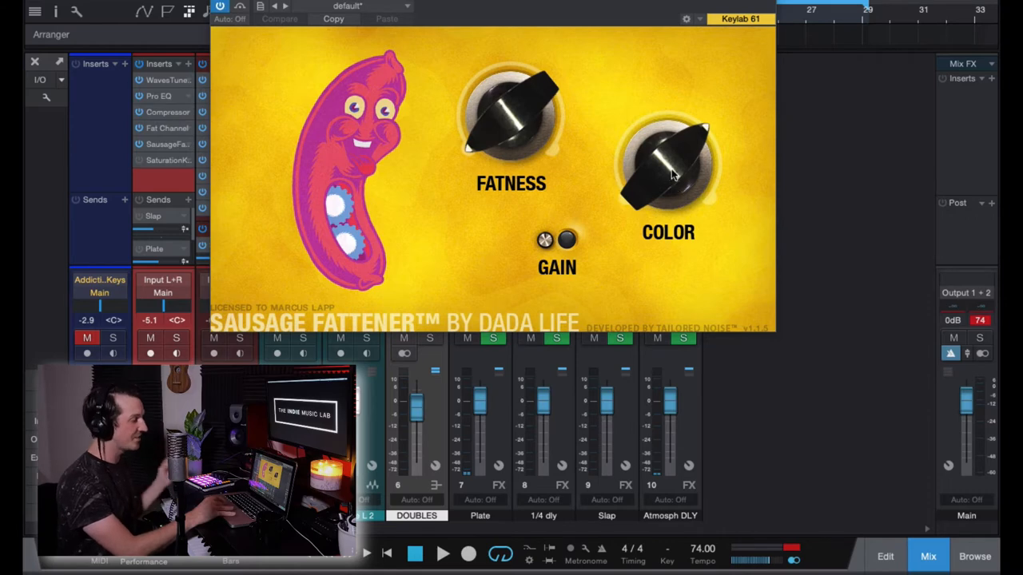
pyautogui.moveTo(668, 177)
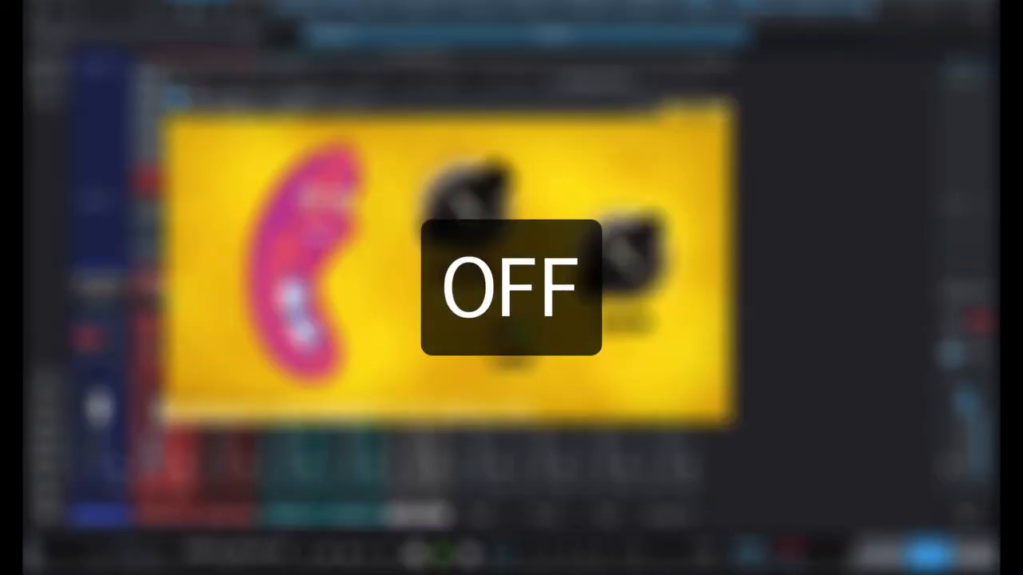
pyautogui.click(175, 98)
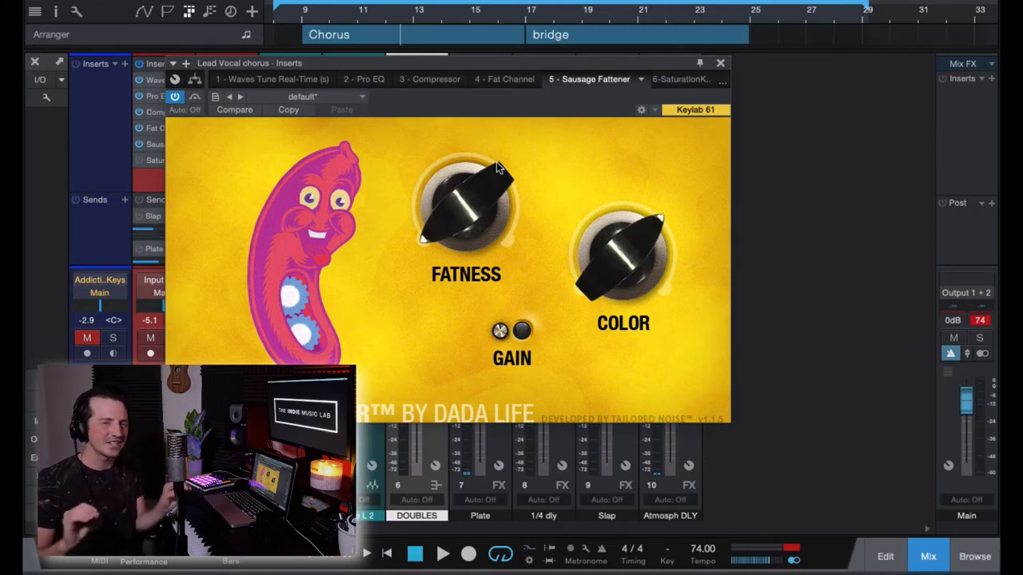
pyautogui.moveTo(638, 178)
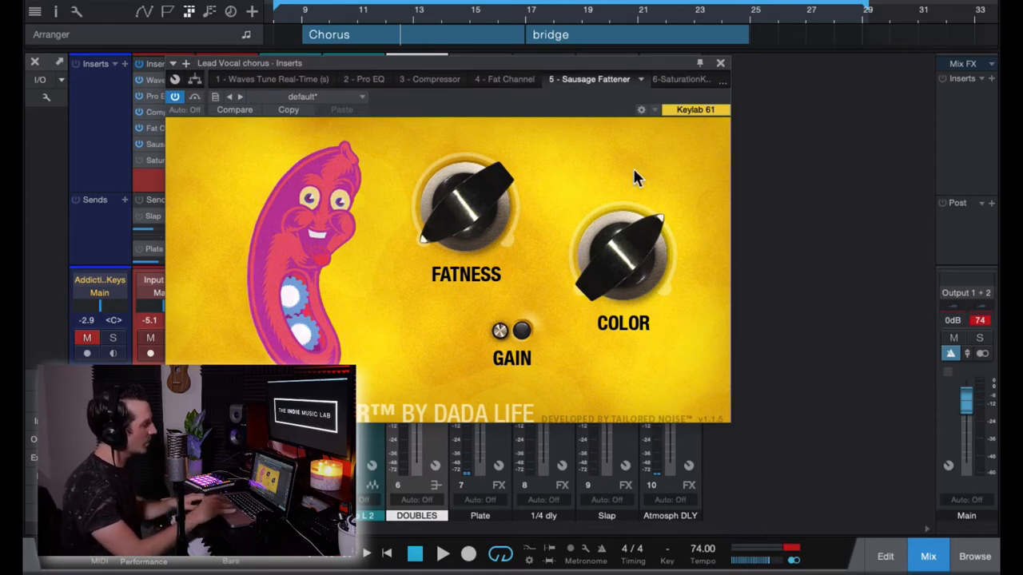
pyautogui.moveTo(627, 222)
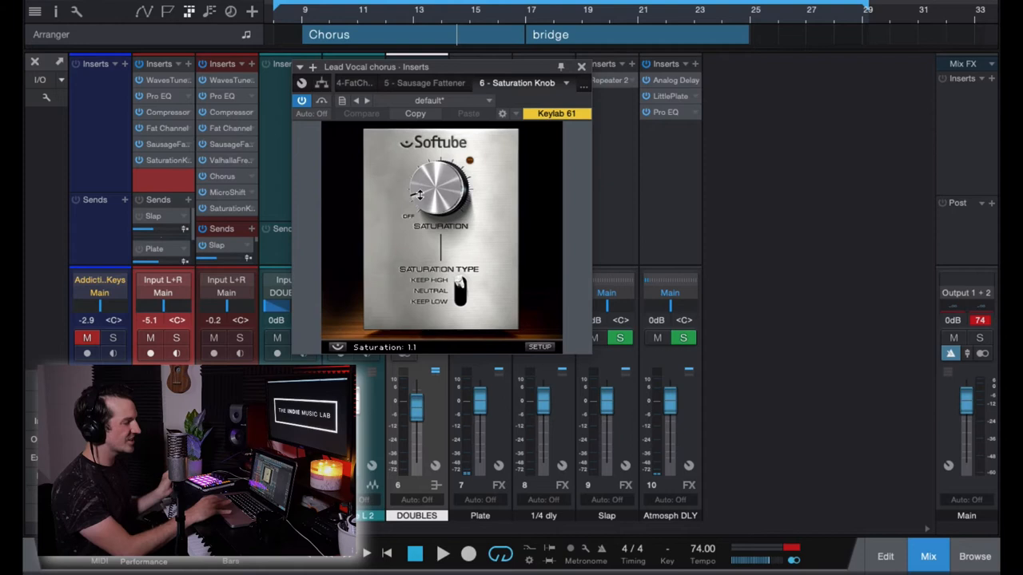
# Review the Softube Saturation Knob stage and return to the mixer's full insert chains
pyautogui.click(457, 281)
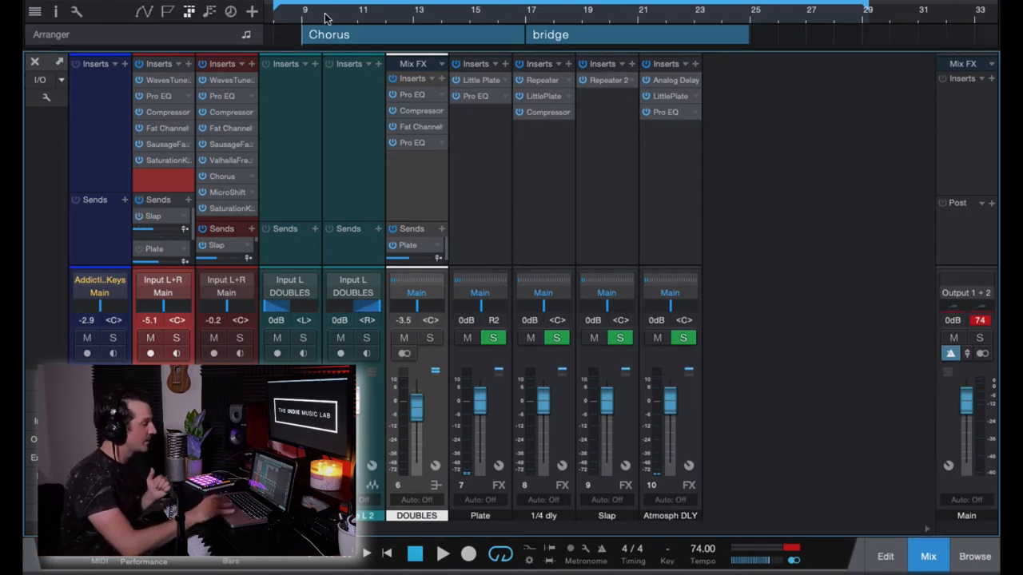
# Show the Slap bus Repeater with the Vintage Tape Slapback preset loaded
pyautogui.click(443, 553)
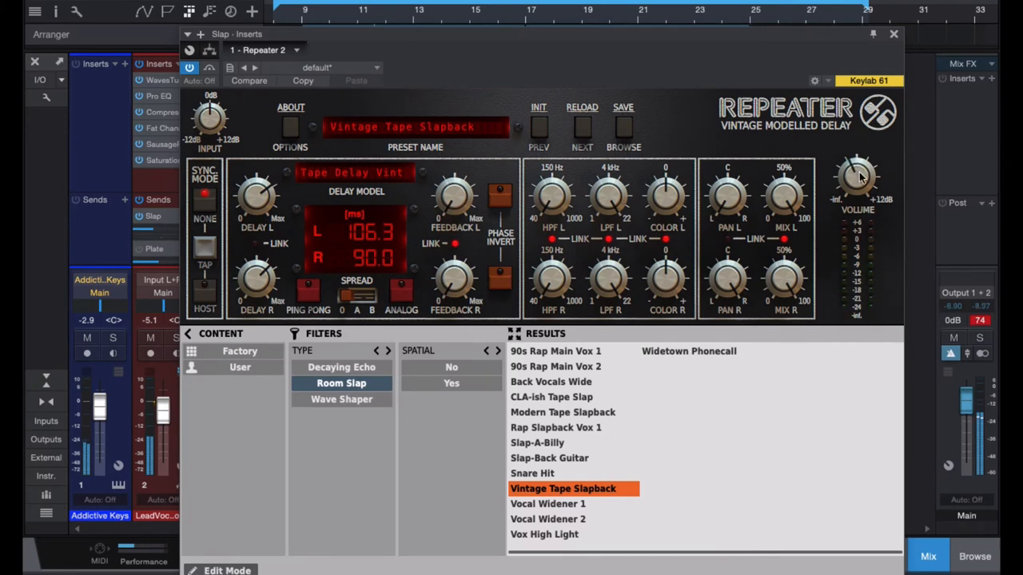
pyautogui.moveTo(871, 156)
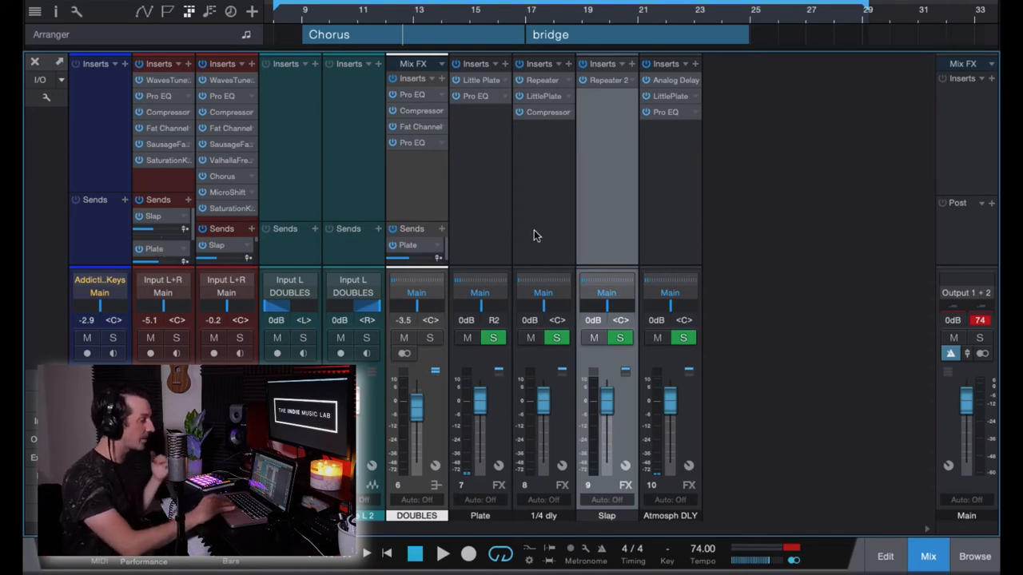
pyautogui.click(479, 80)
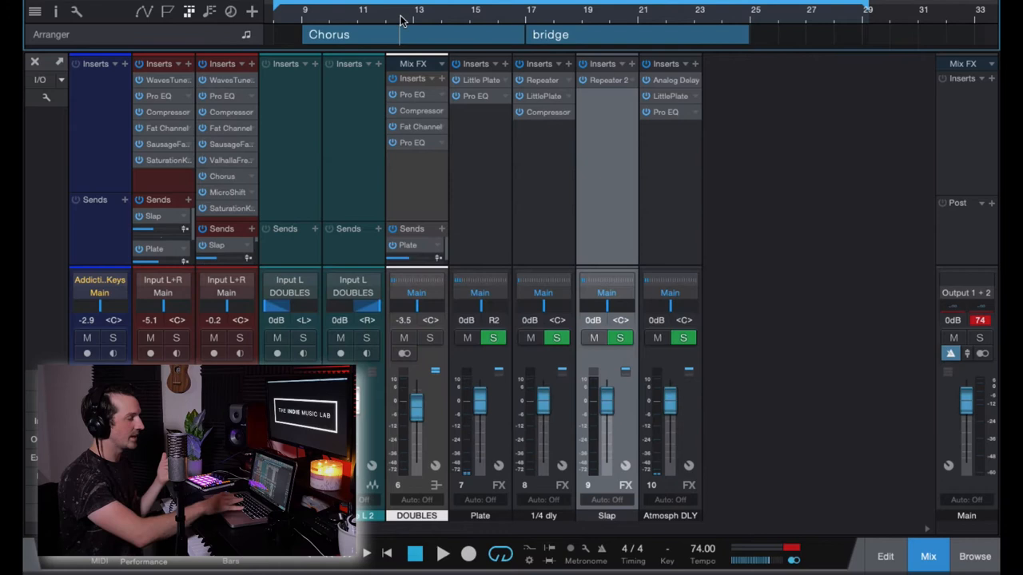
pyautogui.click(443, 553)
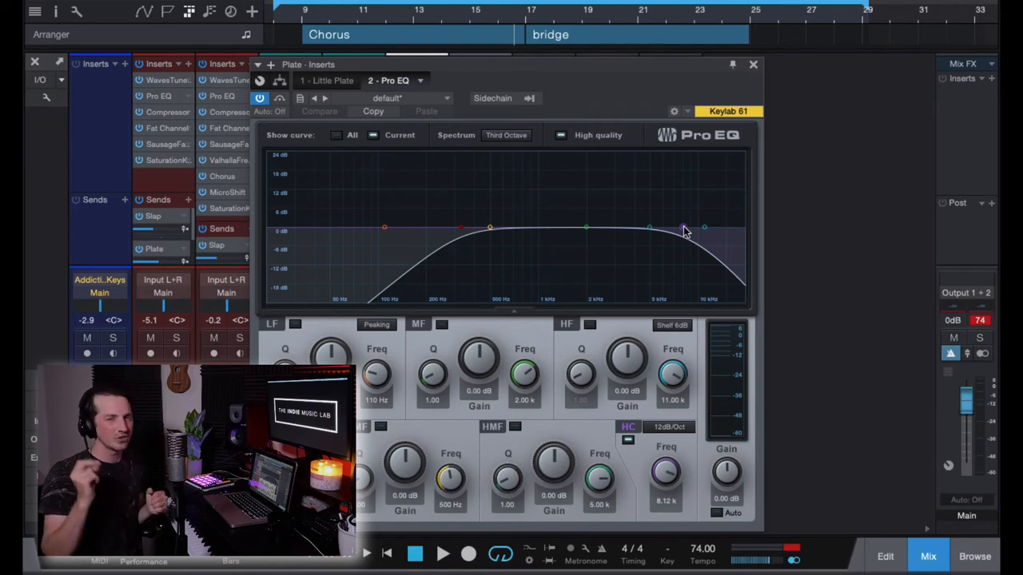
pyautogui.click(752, 64)
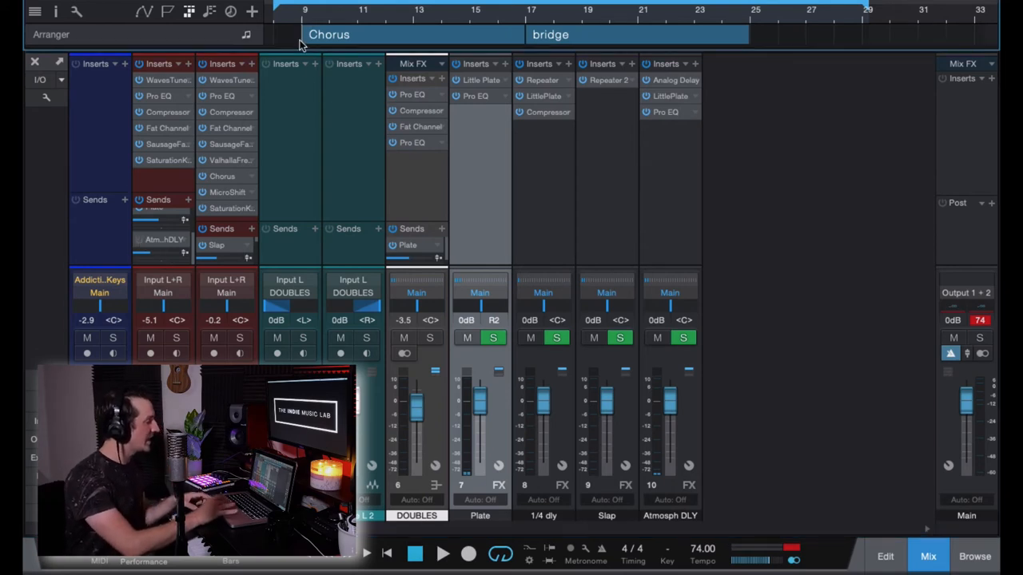
pyautogui.moveTo(137, 243)
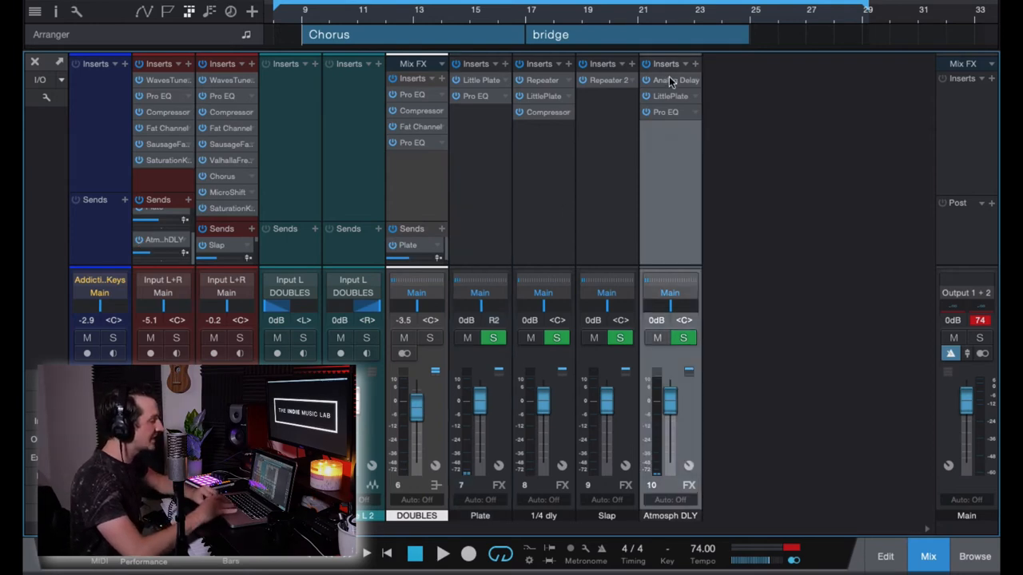
# Load the Medium Delay preset on the Atmosph DLY Analog Delay and review LittlePlate
pyautogui.click(674, 80)
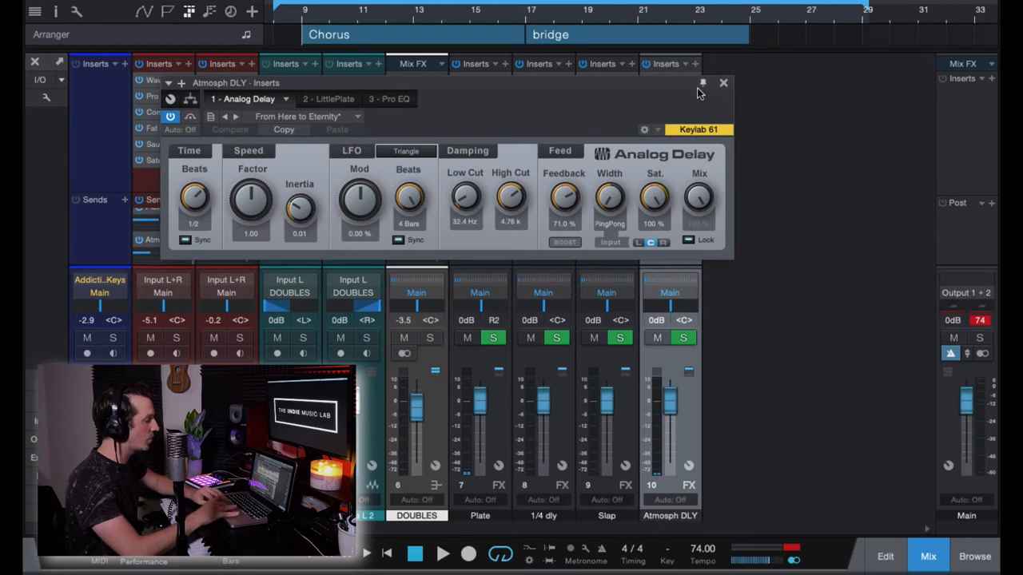
pyautogui.click(307, 115)
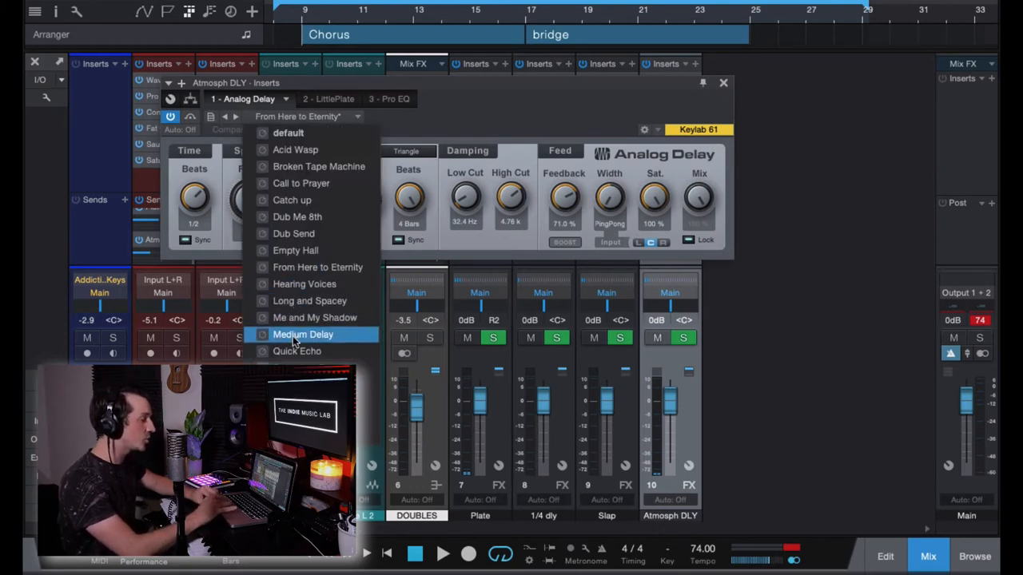
pyautogui.click(304, 334)
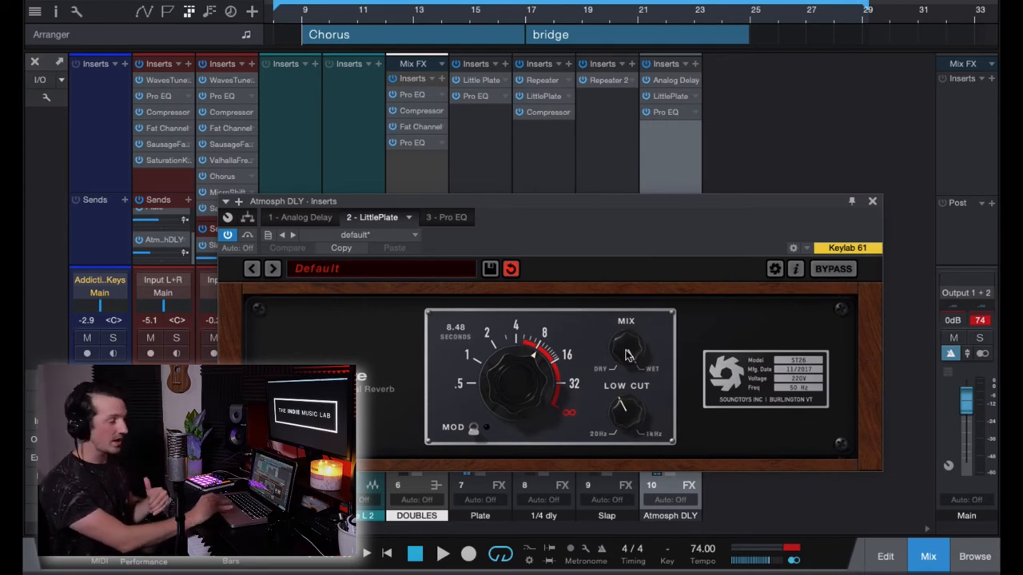
pyautogui.moveTo(734, 232)
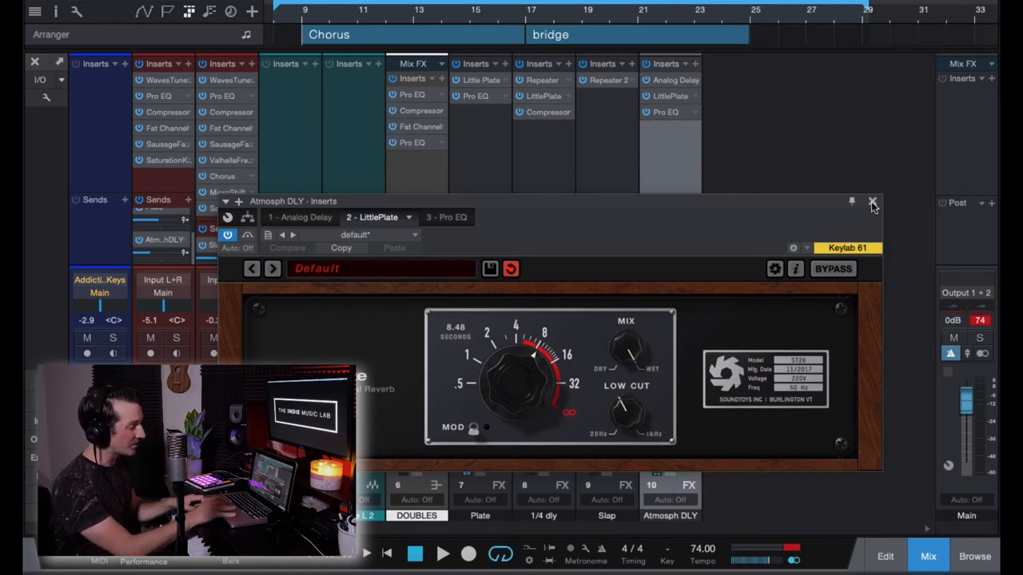
pyautogui.click(873, 201)
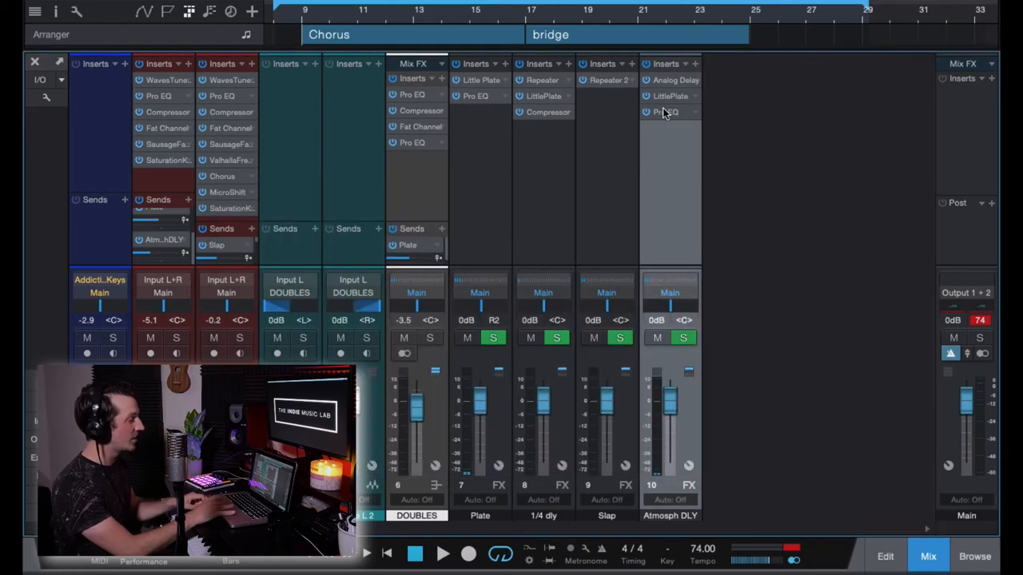
# Dip the Atmosph DLY Pro EQ mid band to about -4.7 dB at 1.19 kHz
pyautogui.click(667, 112)
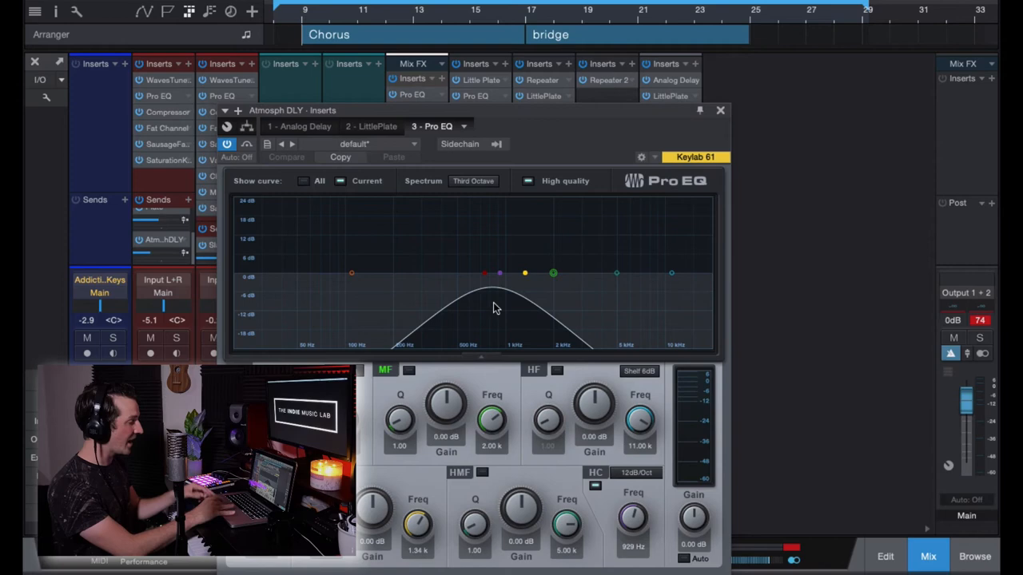
pyautogui.moveTo(553, 331)
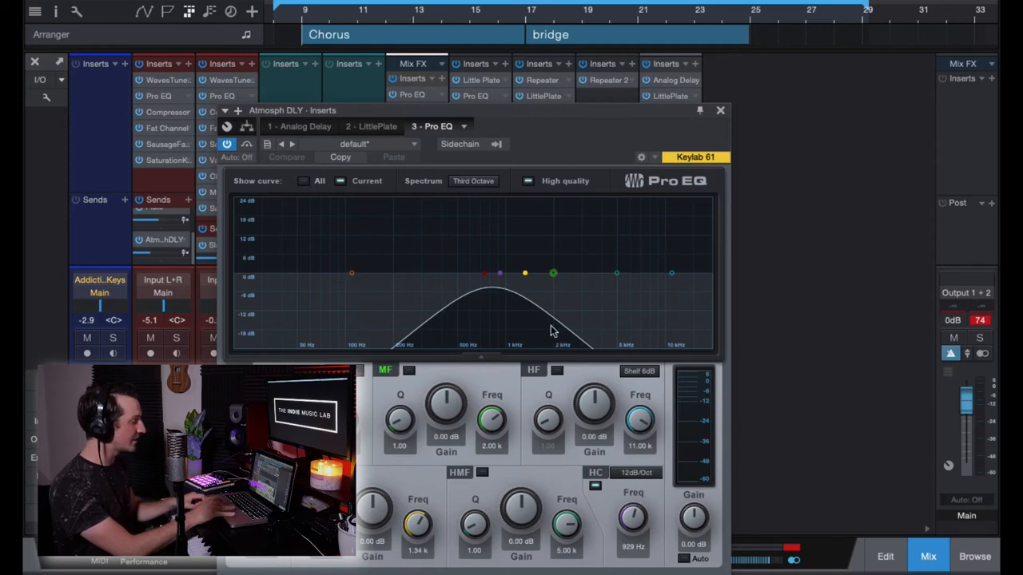
pyautogui.moveTo(553, 273); pyautogui.dragTo(514, 301)
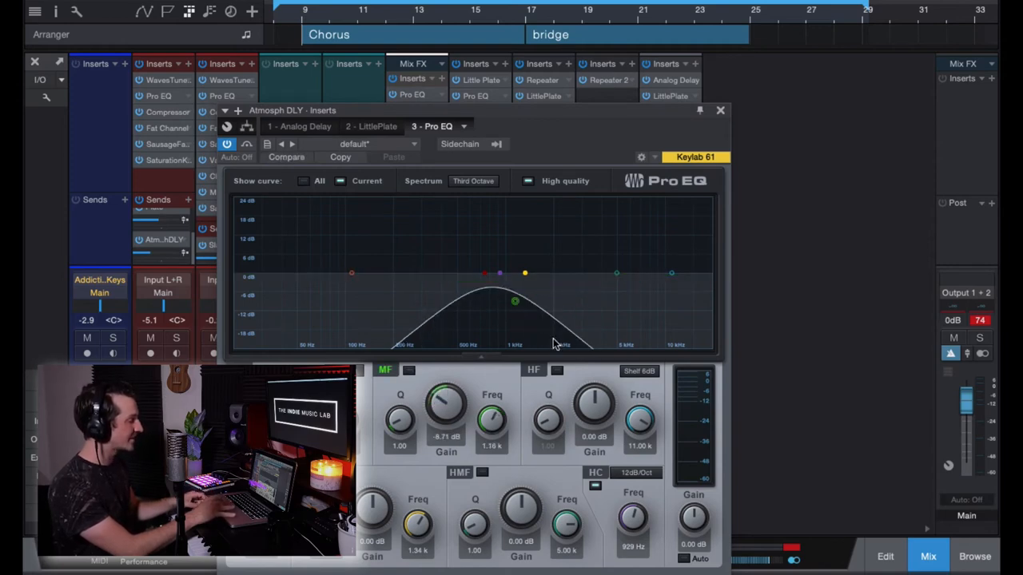
pyautogui.click(719, 110)
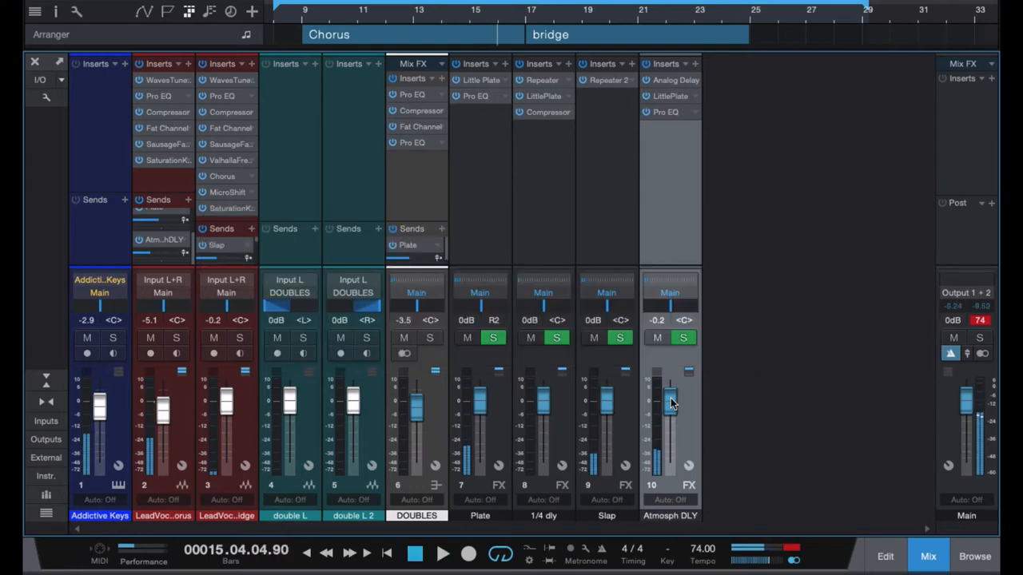
pyautogui.moveTo(610, 248)
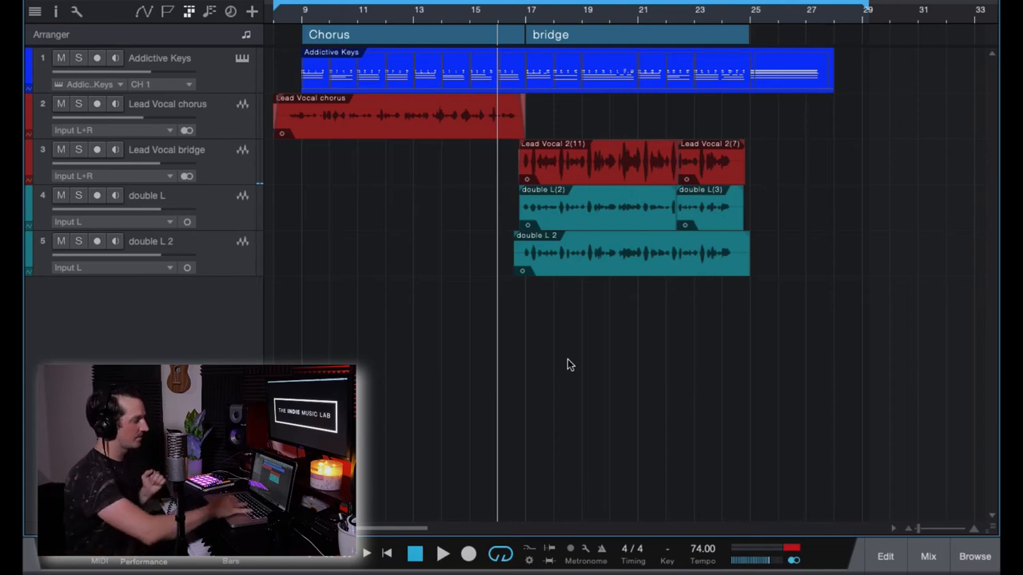
# Play the bridge in Arrange view showing keys, vocal and doubles tracks, then restore the console
pyautogui.click(443, 553)
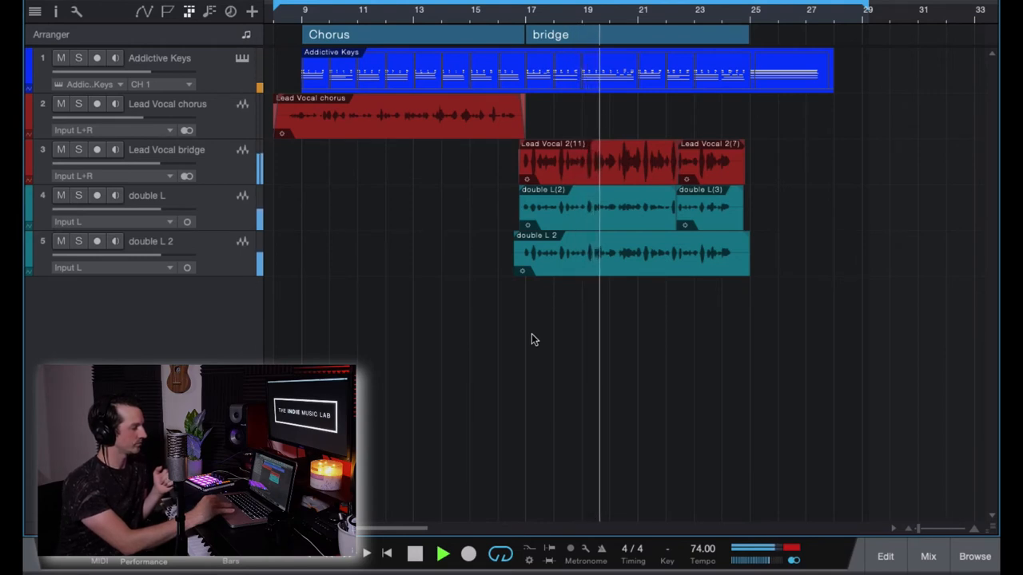
pyautogui.click(415, 553)
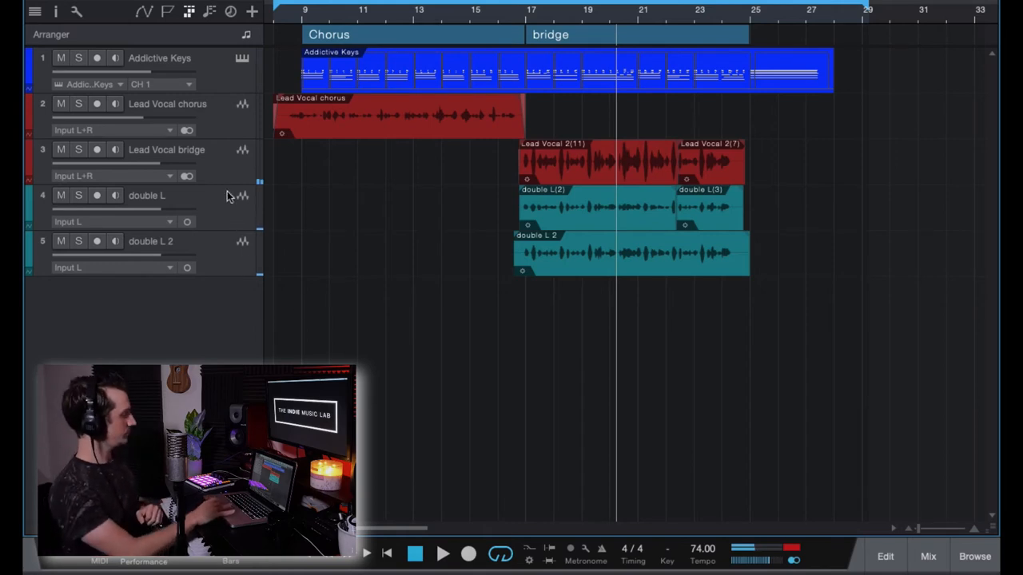
pyautogui.click(927, 556)
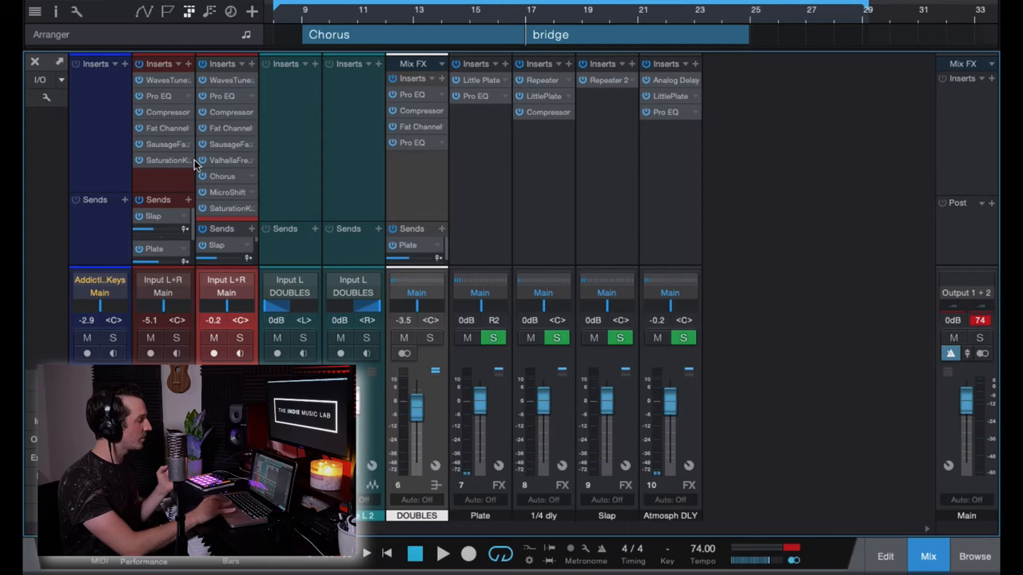
pyautogui.moveTo(230, 90)
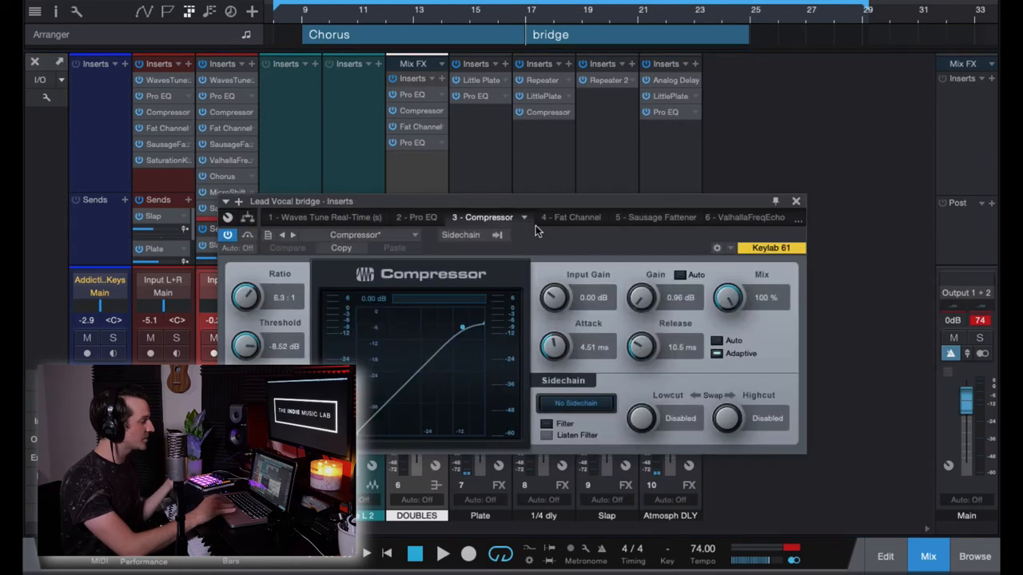
pyautogui.moveTo(713, 206)
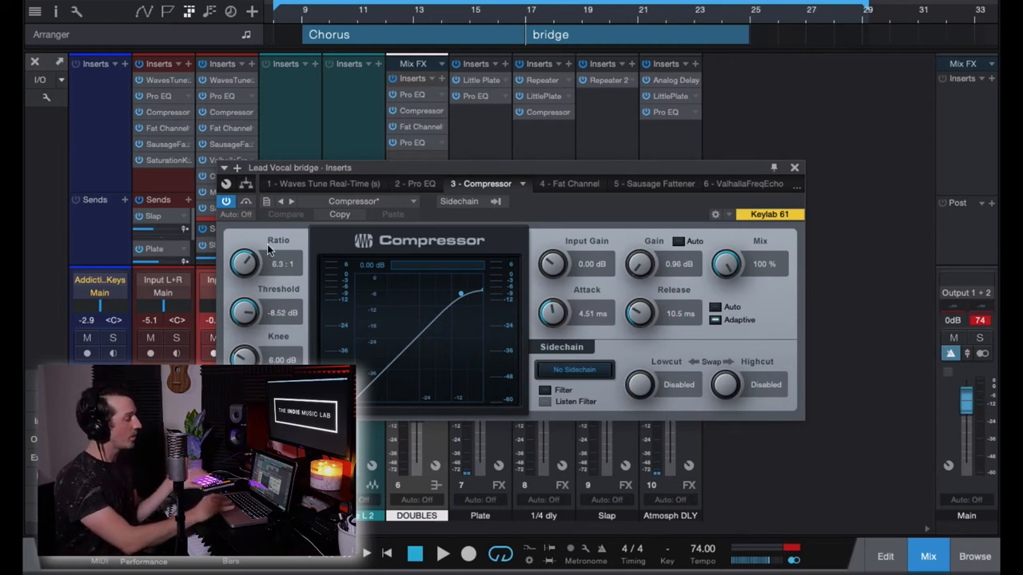
pyautogui.moveTo(246, 312)
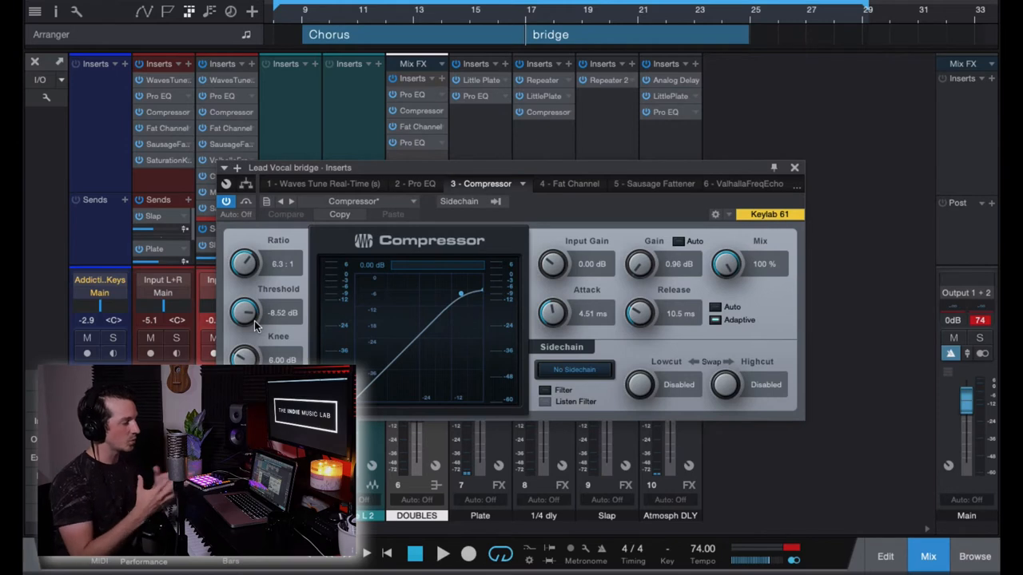
pyautogui.moveTo(815, 189)
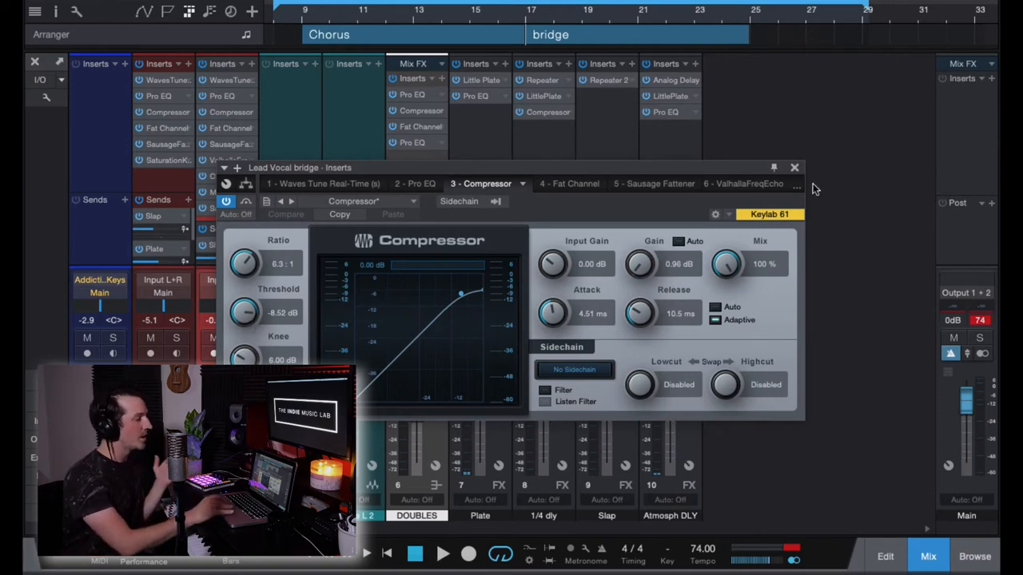
pyautogui.click(794, 167)
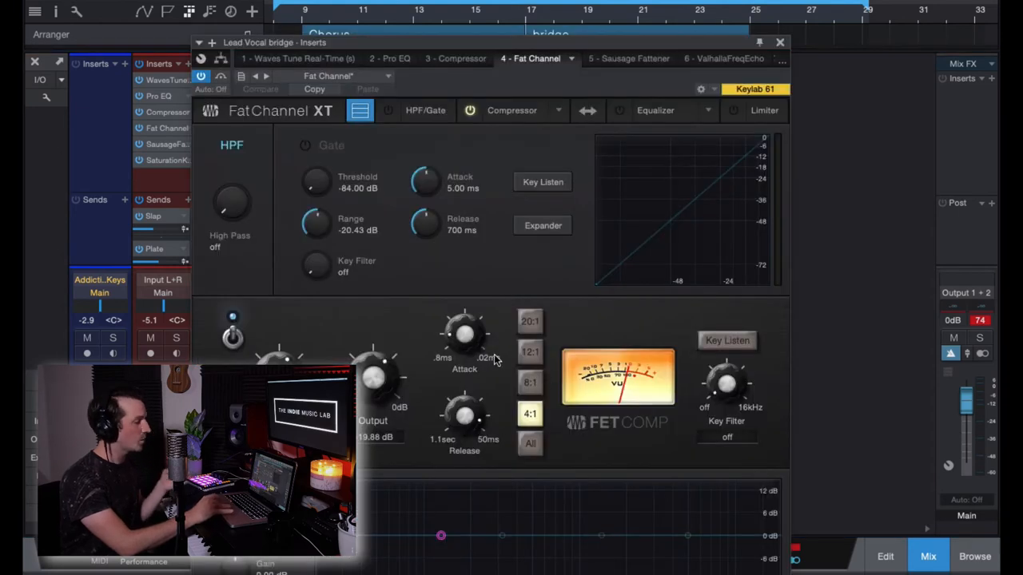
pyautogui.moveTo(467, 406)
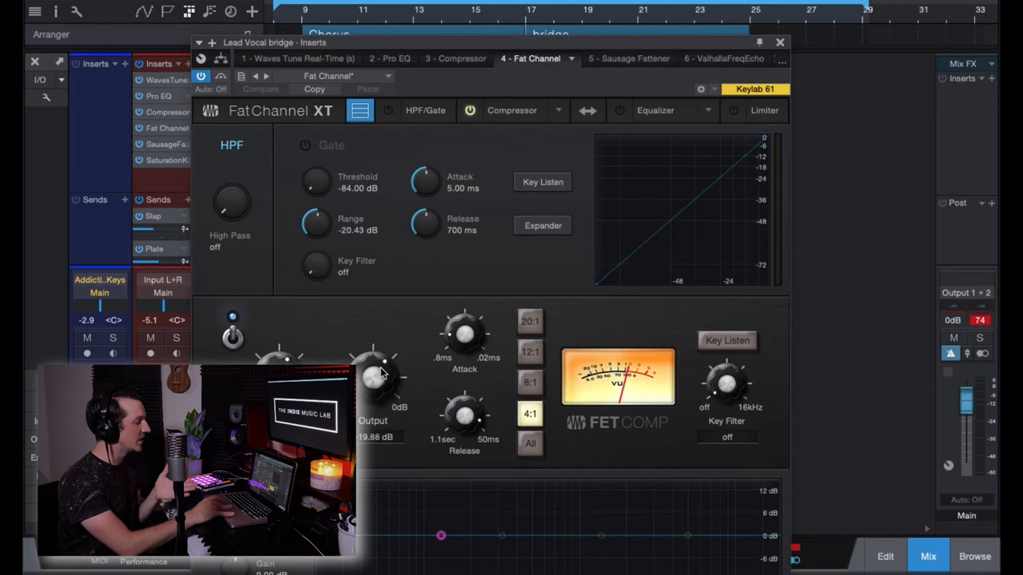
pyautogui.moveTo(392, 382)
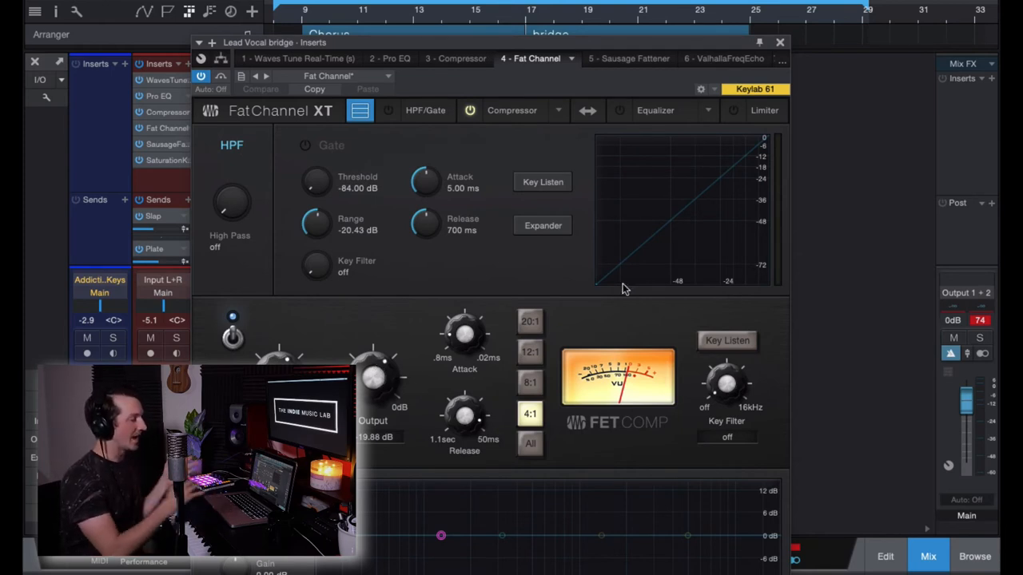
pyautogui.moveTo(780, 43)
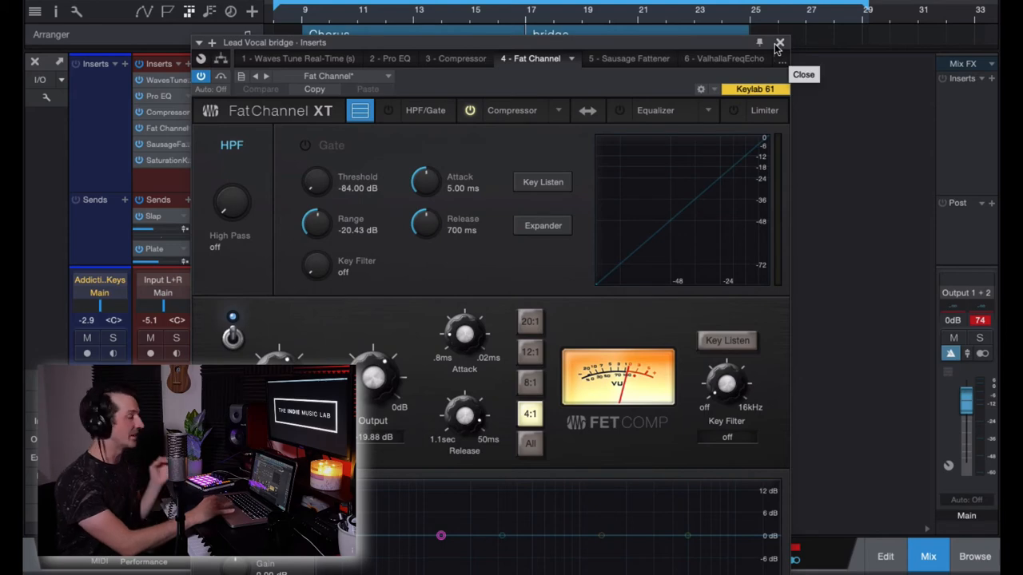
pyautogui.click(626, 57)
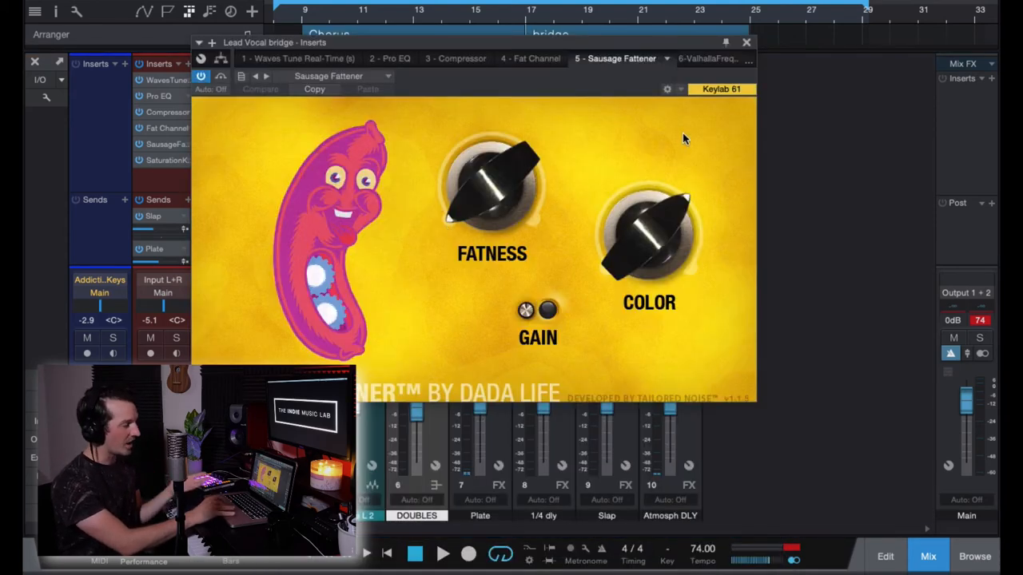
pyautogui.click(745, 41)
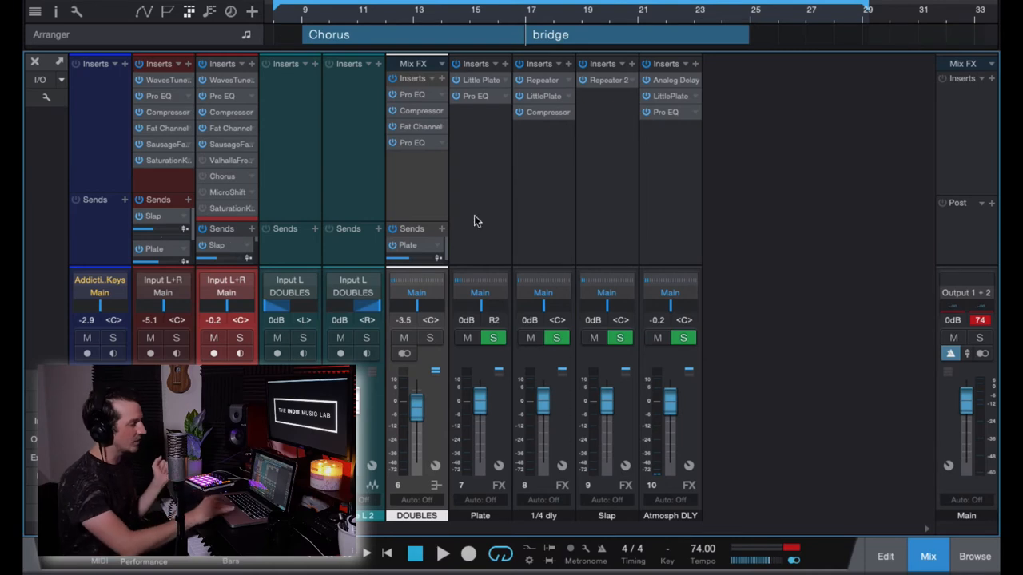
pyautogui.moveTo(518, 16)
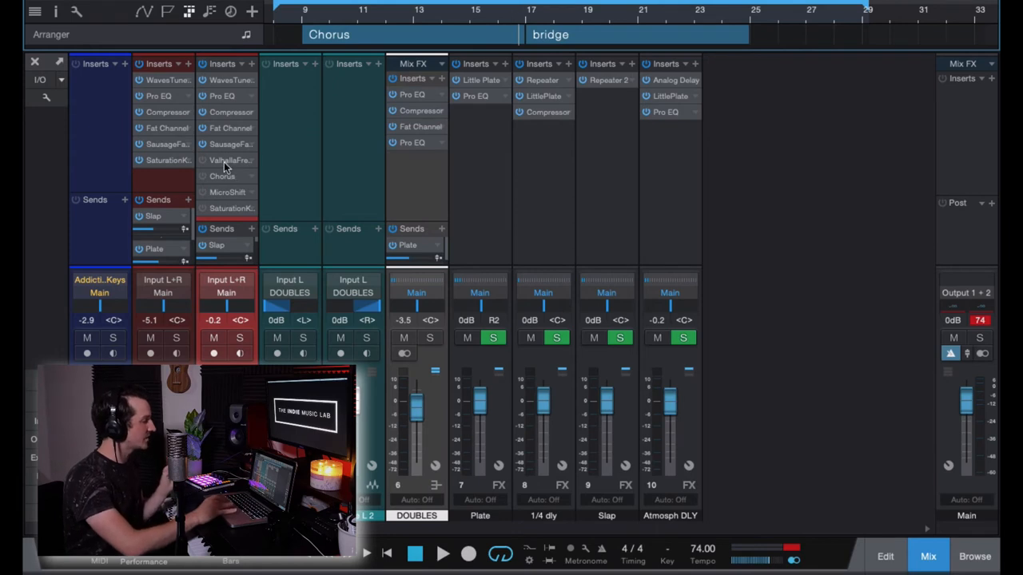
pyautogui.moveTo(303, 221)
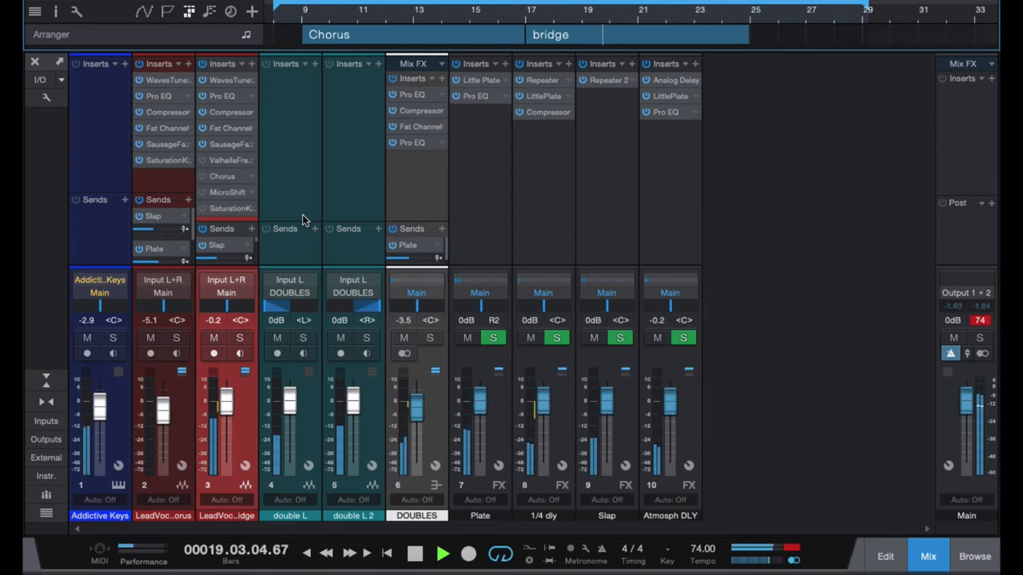
pyautogui.click(443, 553)
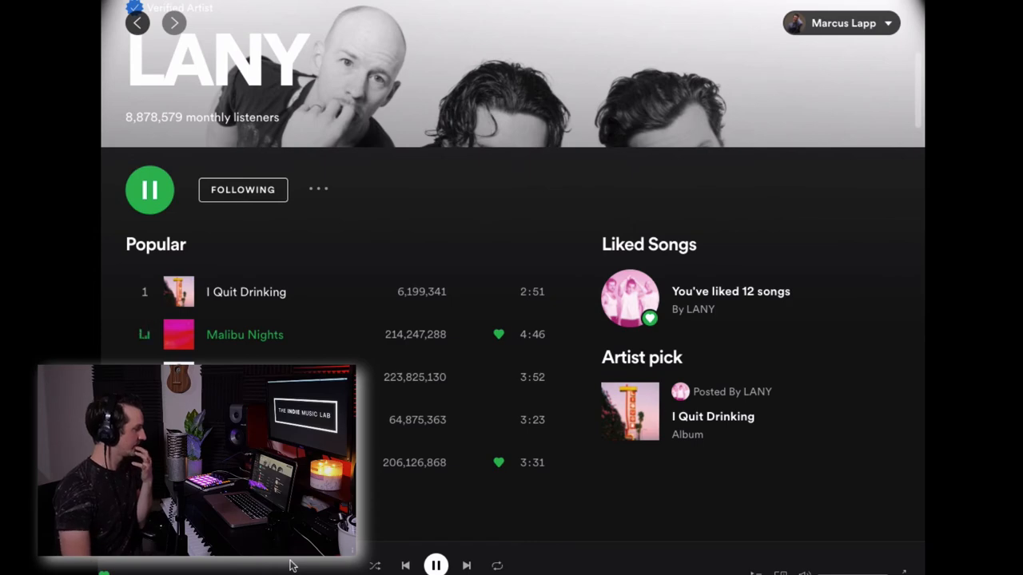
pyautogui.click(150, 188)
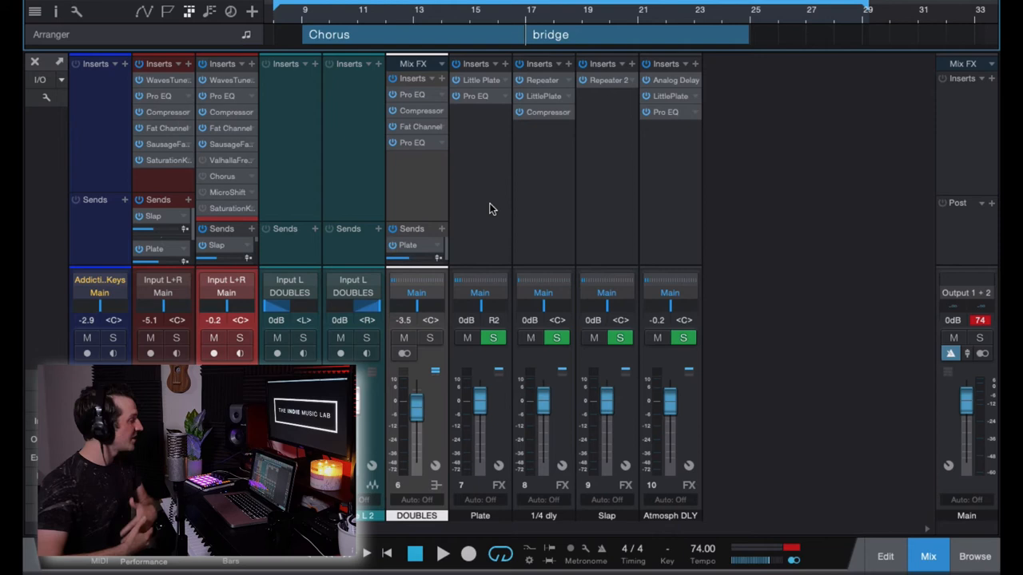
pyautogui.moveTo(214, 158)
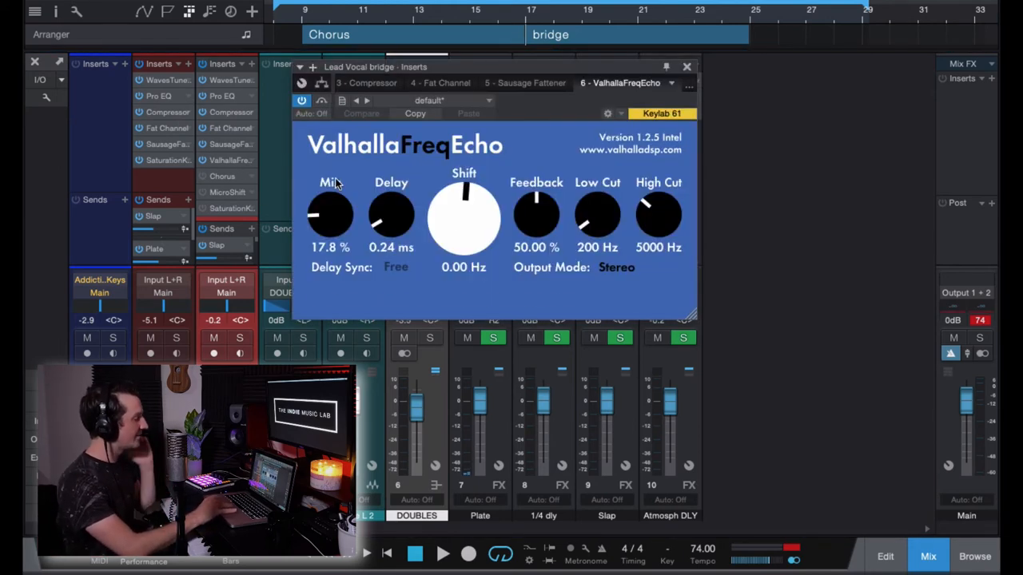
pyautogui.moveTo(464, 211)
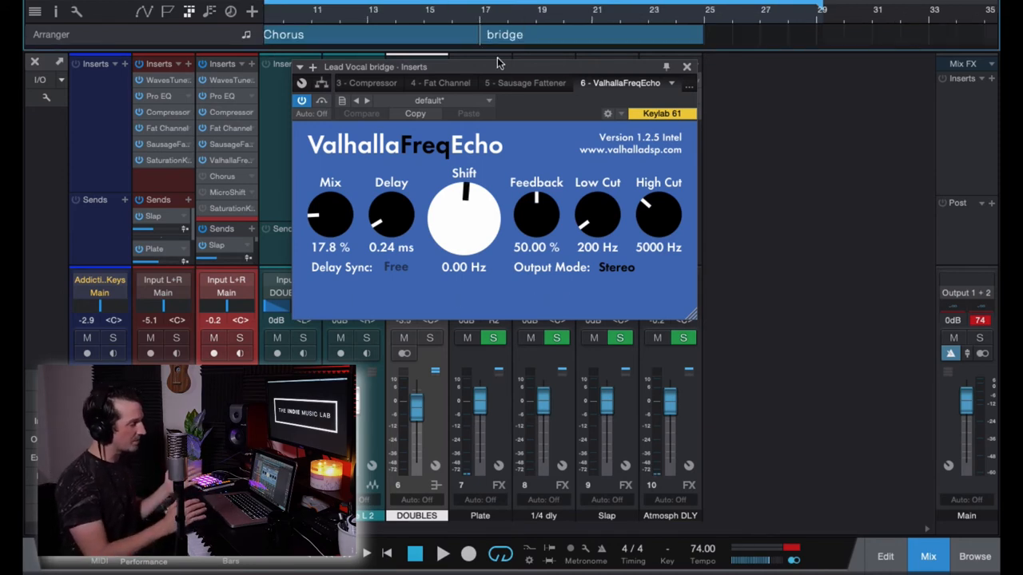
pyautogui.moveTo(323, 328)
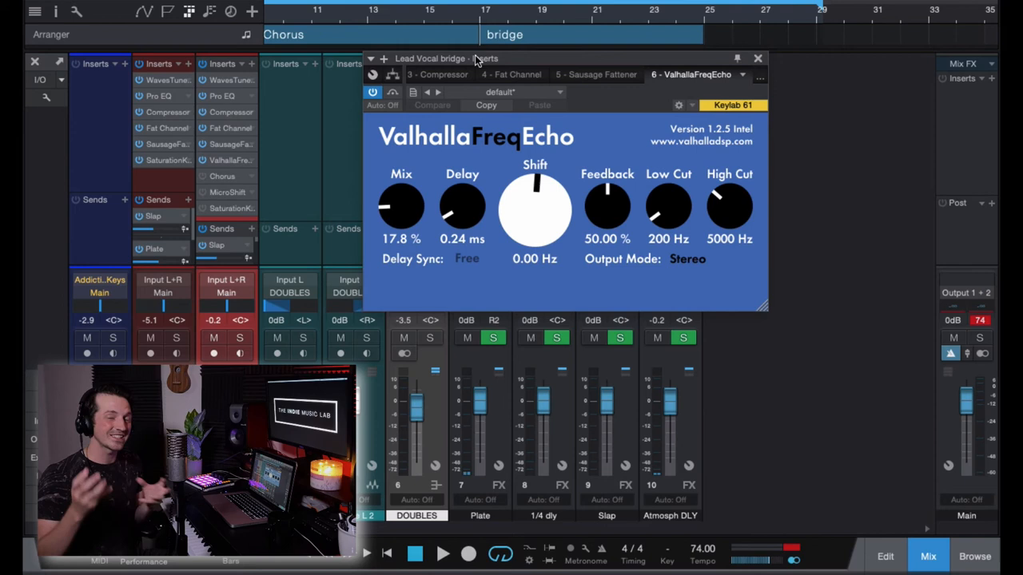
pyautogui.moveTo(400, 208)
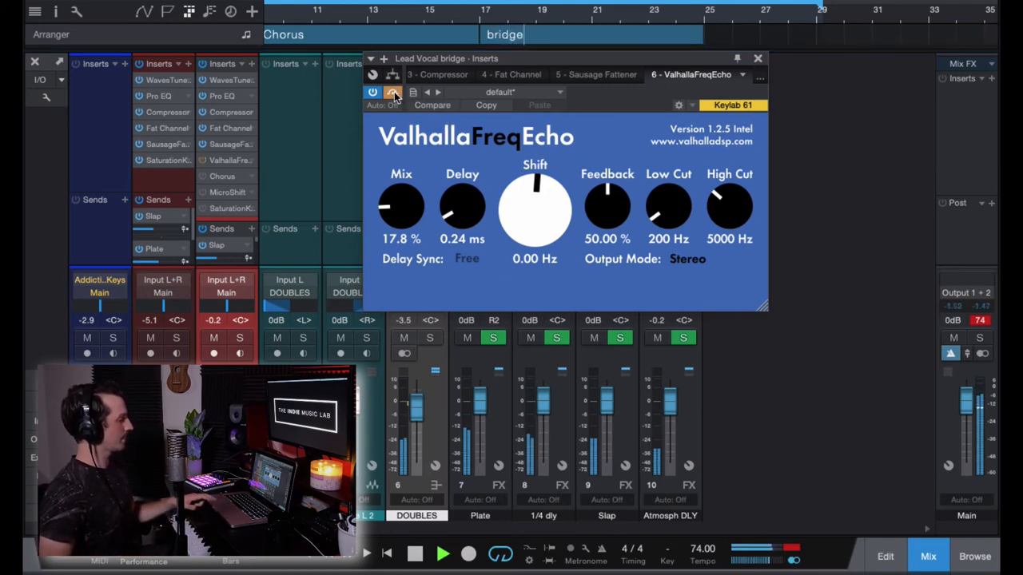
pyautogui.moveTo(401, 205)
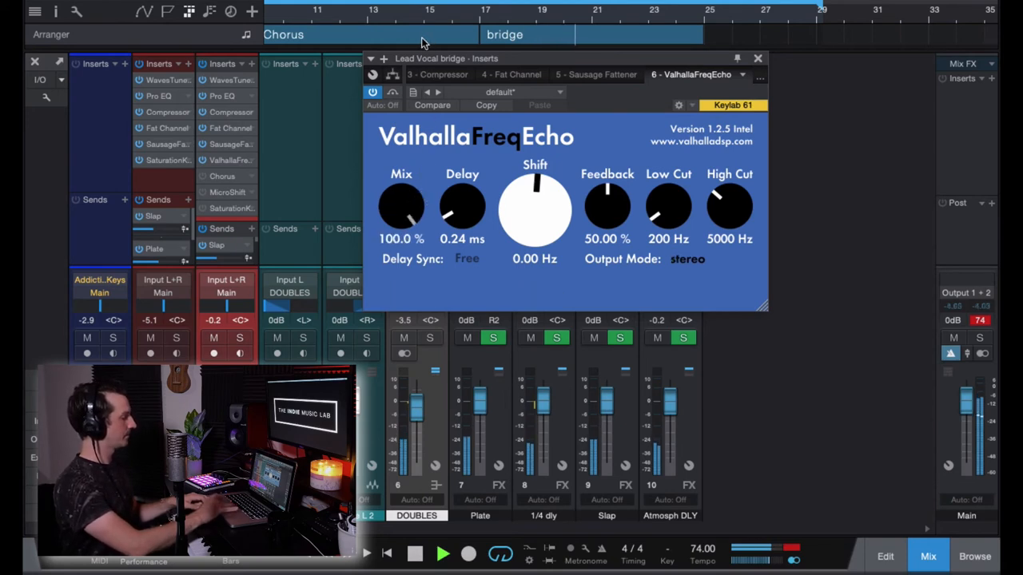
pyautogui.moveTo(401, 206); pyautogui.dragTo(391, 221)
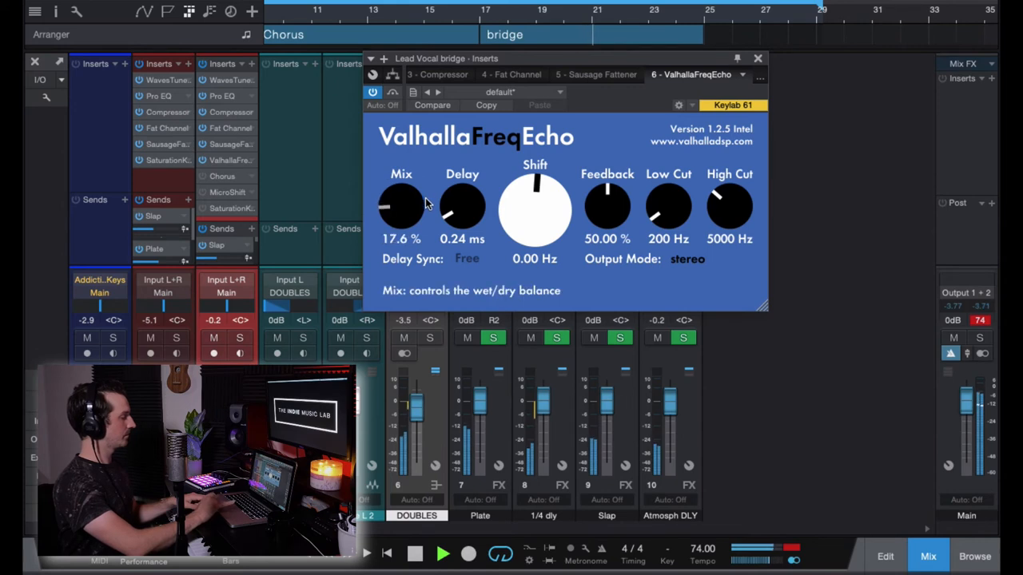
pyautogui.moveTo(401, 208); pyautogui.dragTo(401, 200)
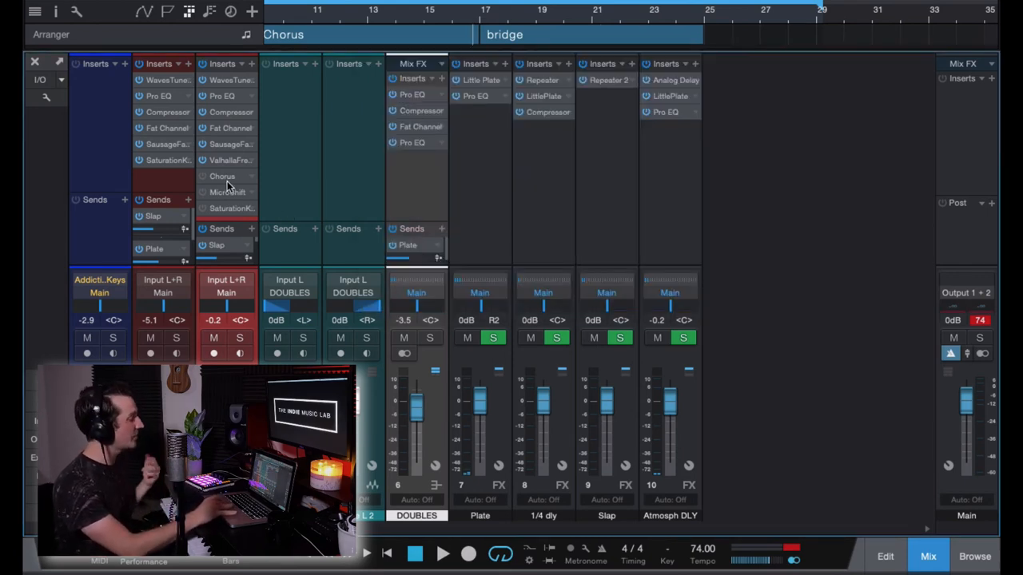
# Review the Chorus doubler settings on the bridge vocal, moving on to Soundtoys MicroShift
pyautogui.click(222, 176)
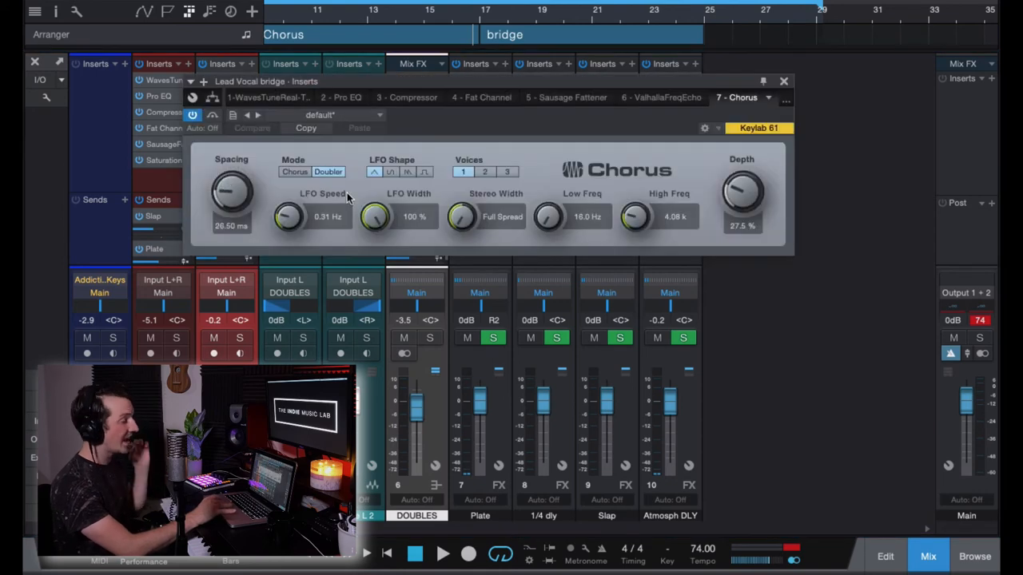
pyautogui.moveTo(620, 206)
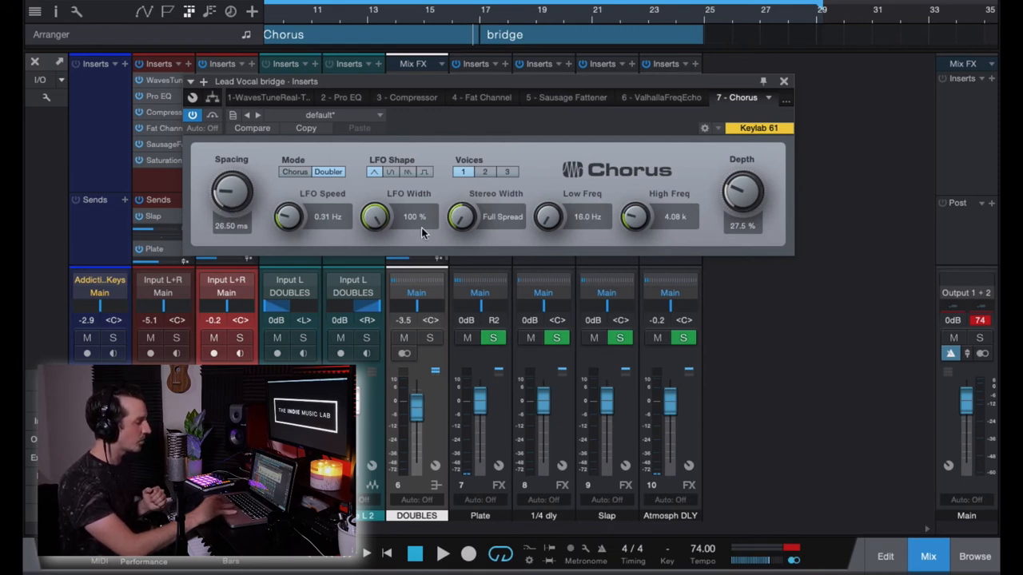
pyautogui.moveTo(761, 221)
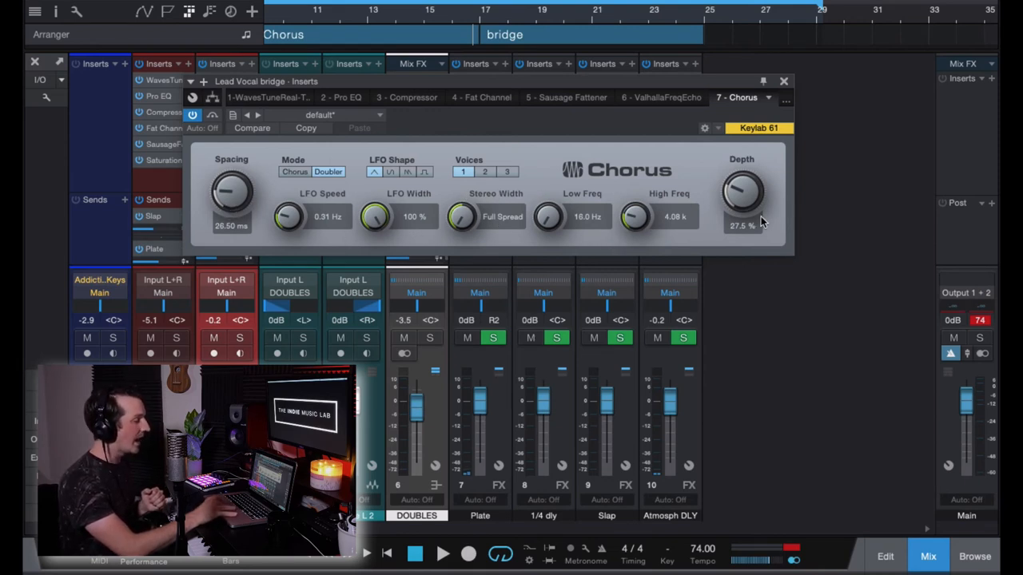
pyautogui.moveTo(741, 192); pyautogui.dragTo(741, 184)
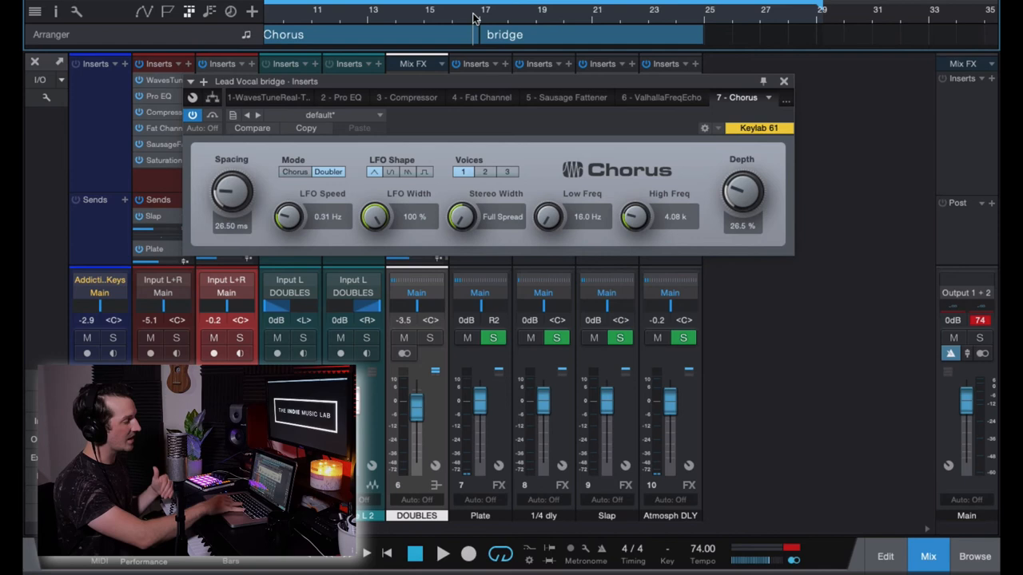
pyautogui.click(442, 553)
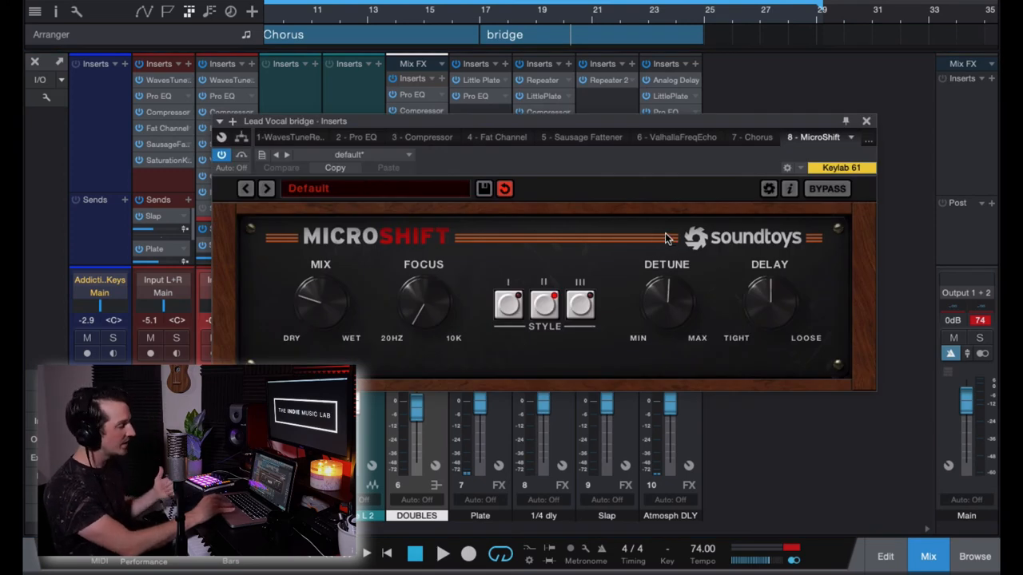
pyautogui.moveTo(646, 125)
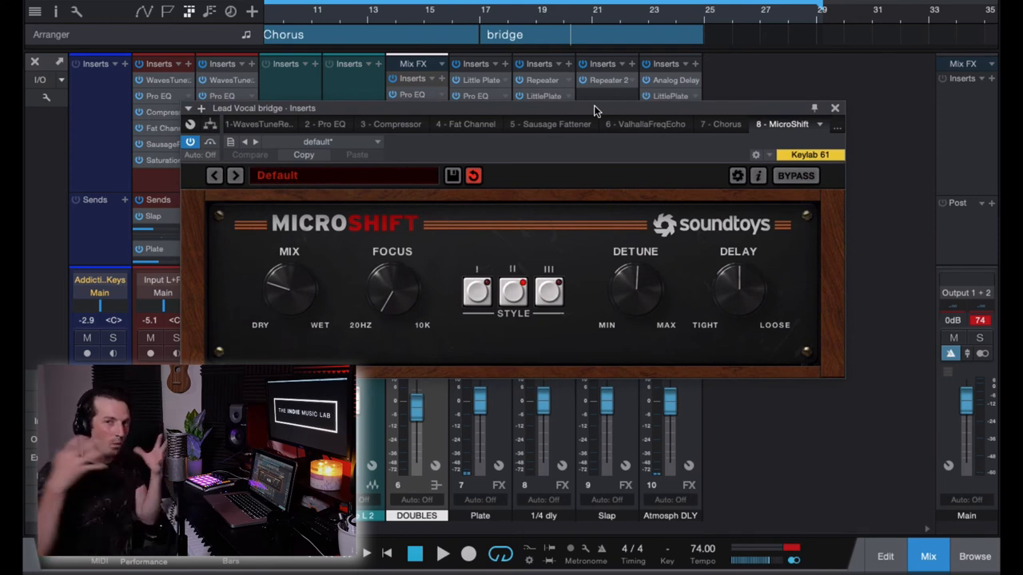
pyautogui.moveTo(471, 17)
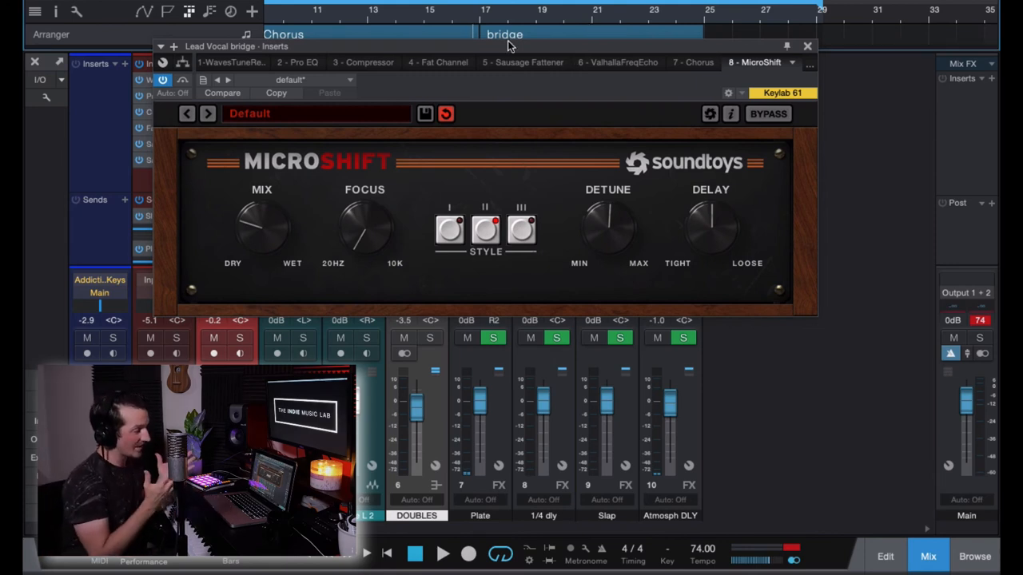
pyautogui.moveTo(262, 227)
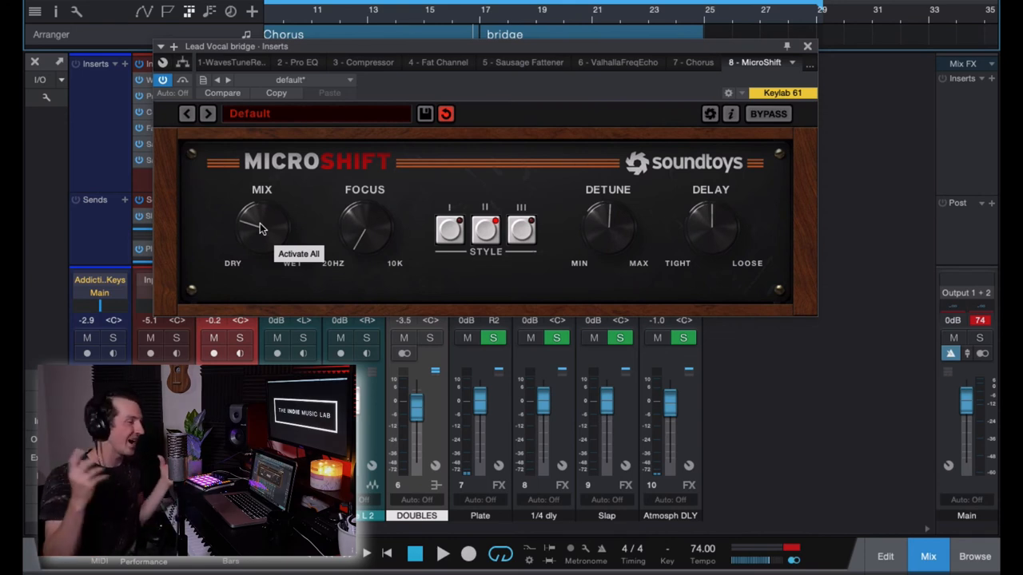
pyautogui.click(443, 553)
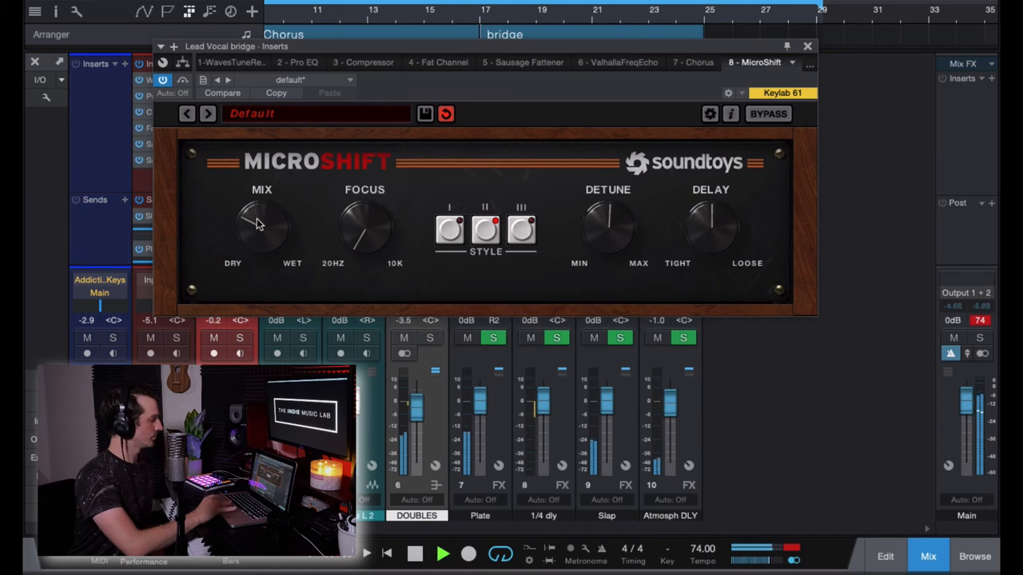
pyautogui.moveTo(262, 227); pyautogui.dragTo(256, 211)
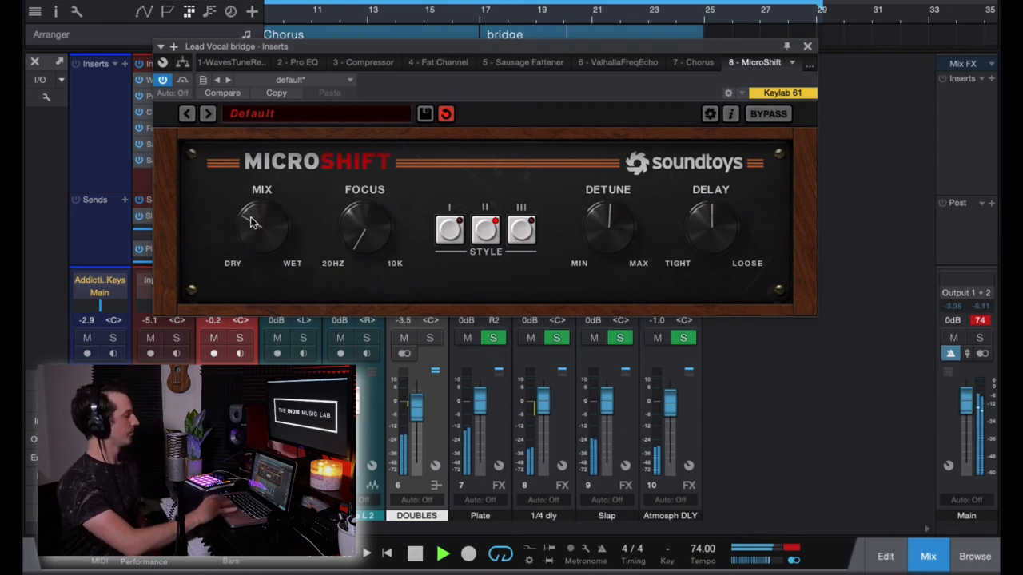
pyautogui.moveTo(259, 230)
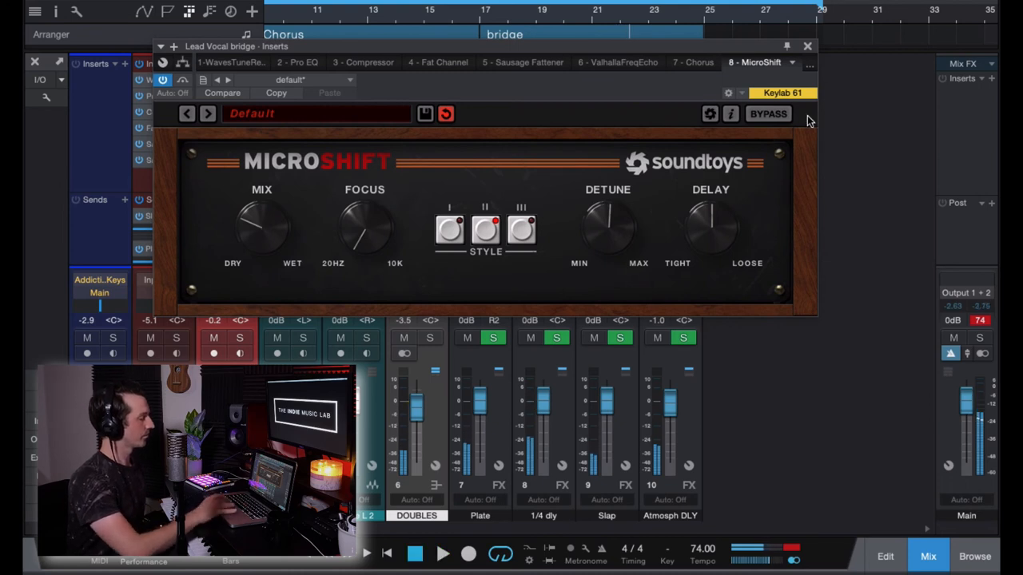
pyautogui.click(805, 45)
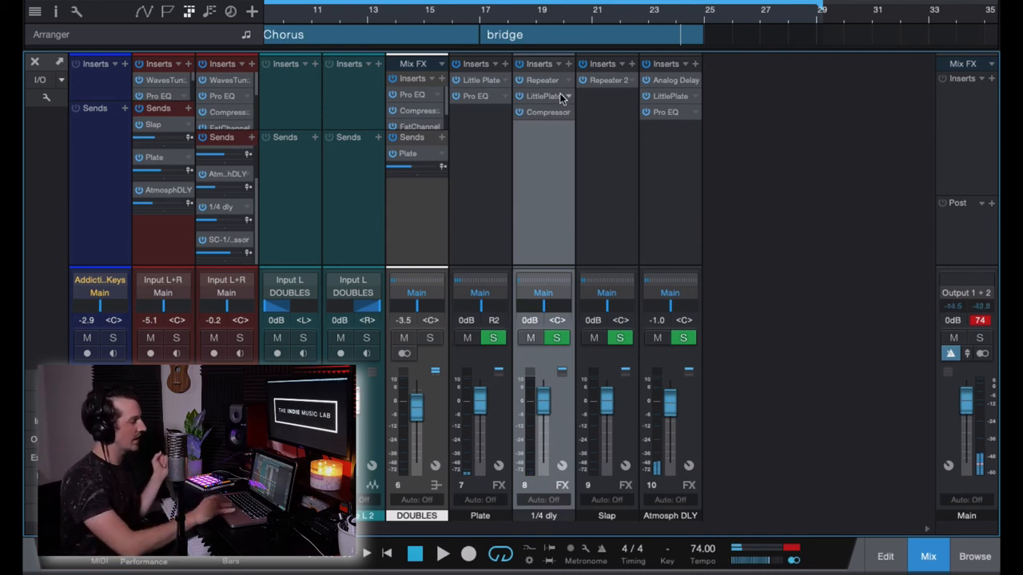
pyautogui.moveTo(486, 20)
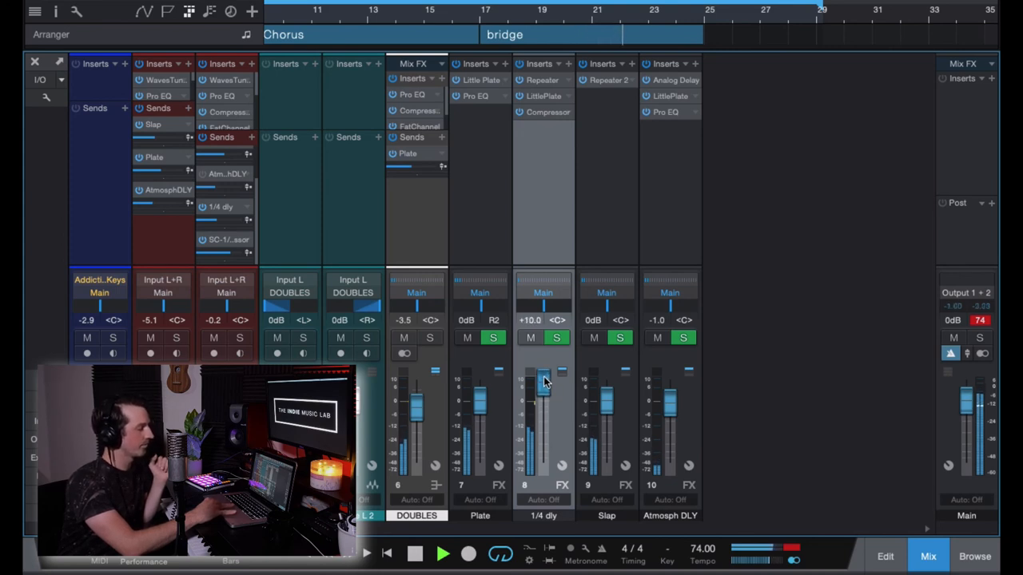
# Push the 1/4 dly return fader up about 10 dB and bring it back near 0 dB
pyautogui.moveTo(544, 380); pyautogui.dragTo(543, 402)
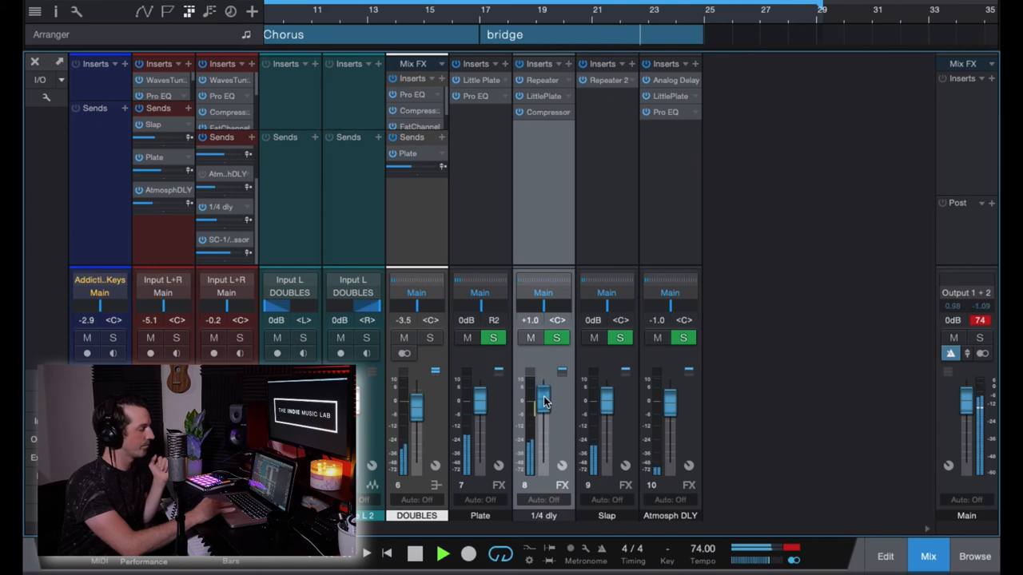
pyautogui.moveTo(543, 399); pyautogui.dragTo(543, 408)
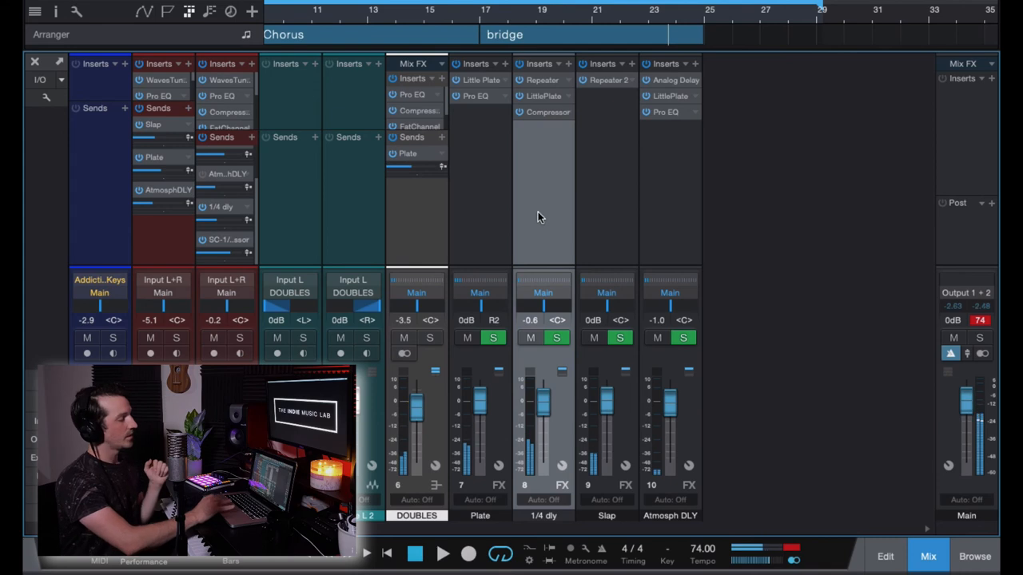
pyautogui.moveTo(585, 169)
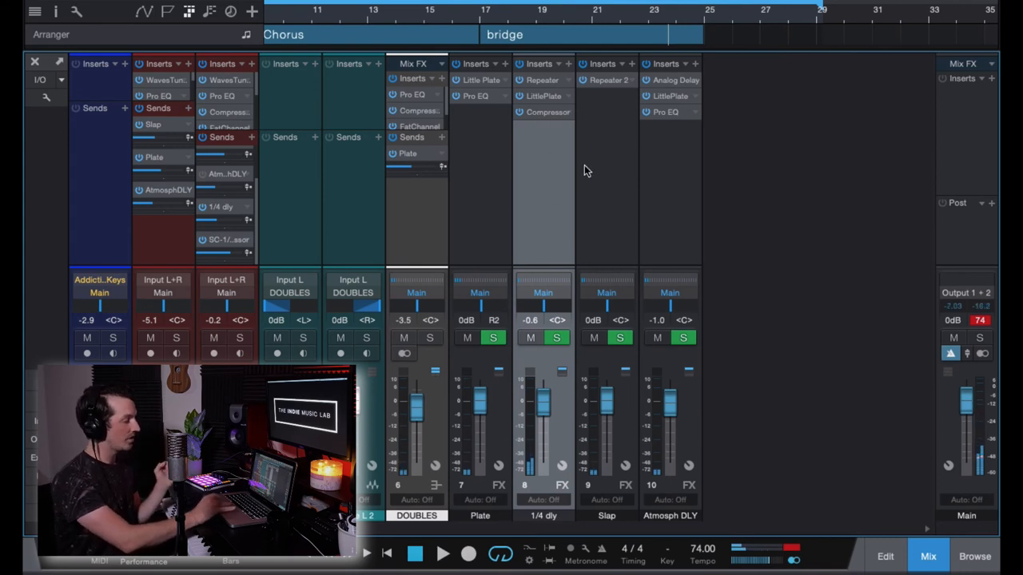
# Show the 1/4 dly return compressor keyed from its external sidechain during bridge playback
pyautogui.click(548, 112)
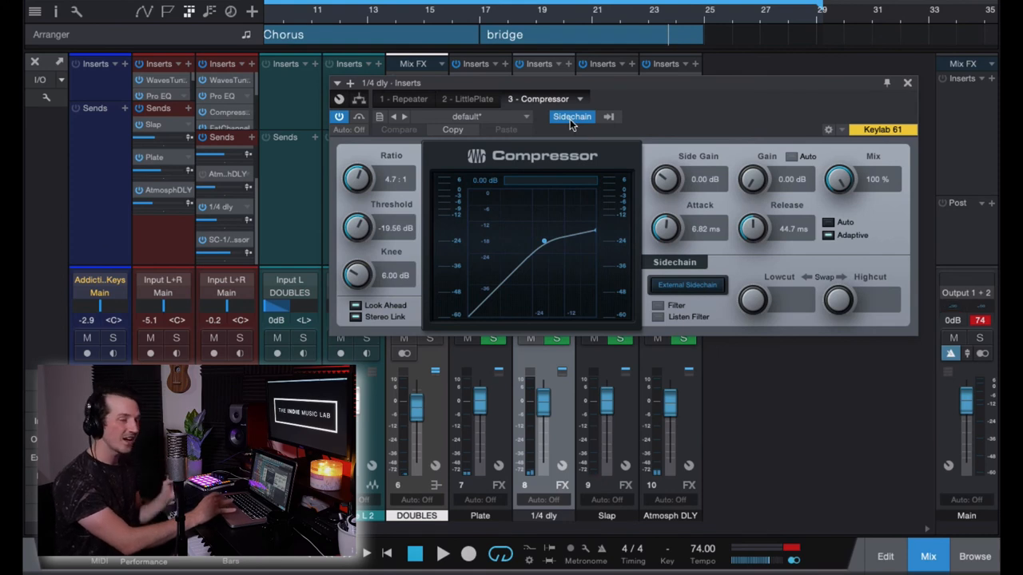
pyautogui.moveTo(248, 221)
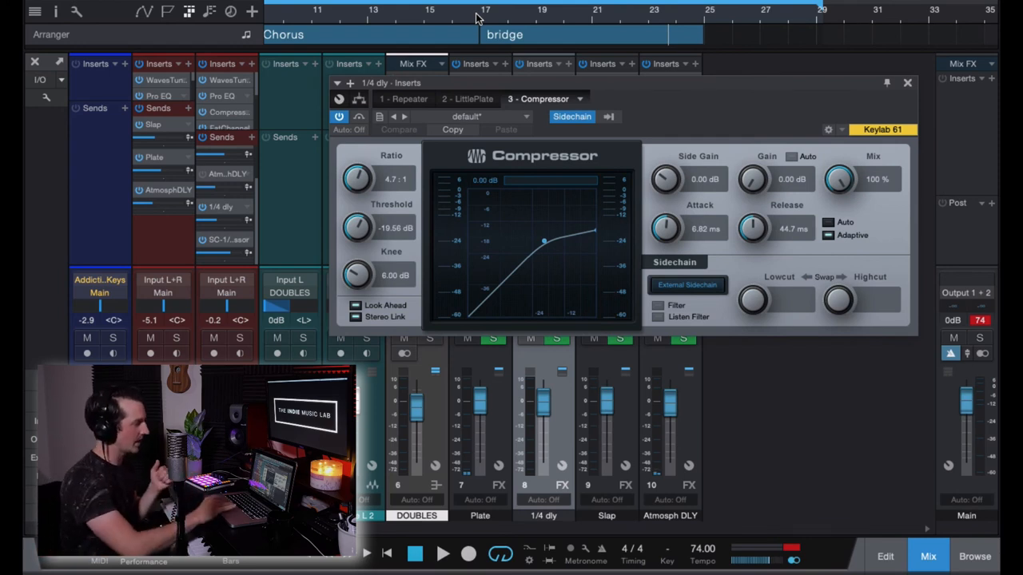
pyautogui.click(443, 553)
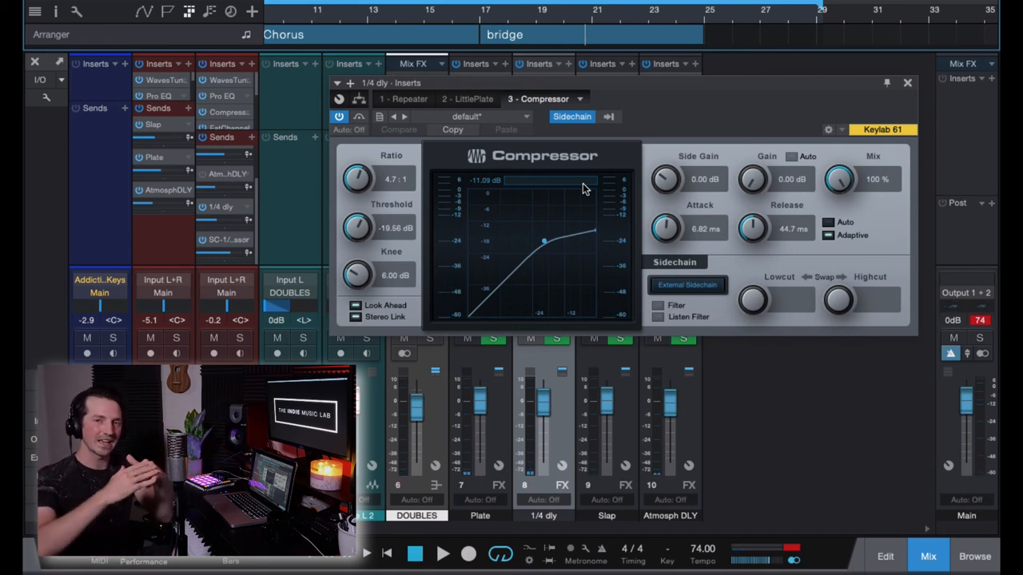
pyautogui.click(908, 83)
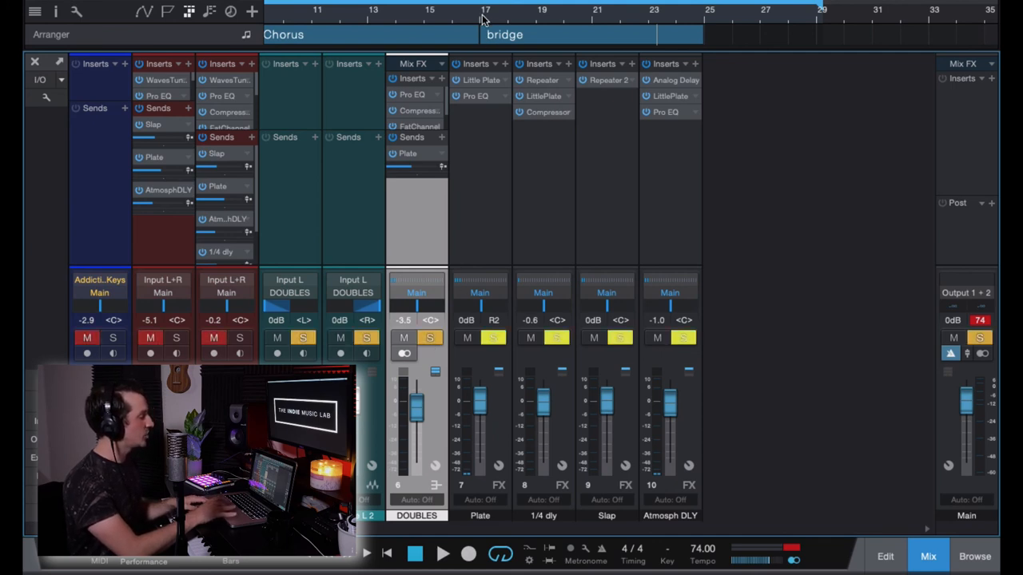
# Push the soloed DOUBLES bus up around +16 dB from the bridge and settle it near -1.8 dB
pyautogui.click(443, 552)
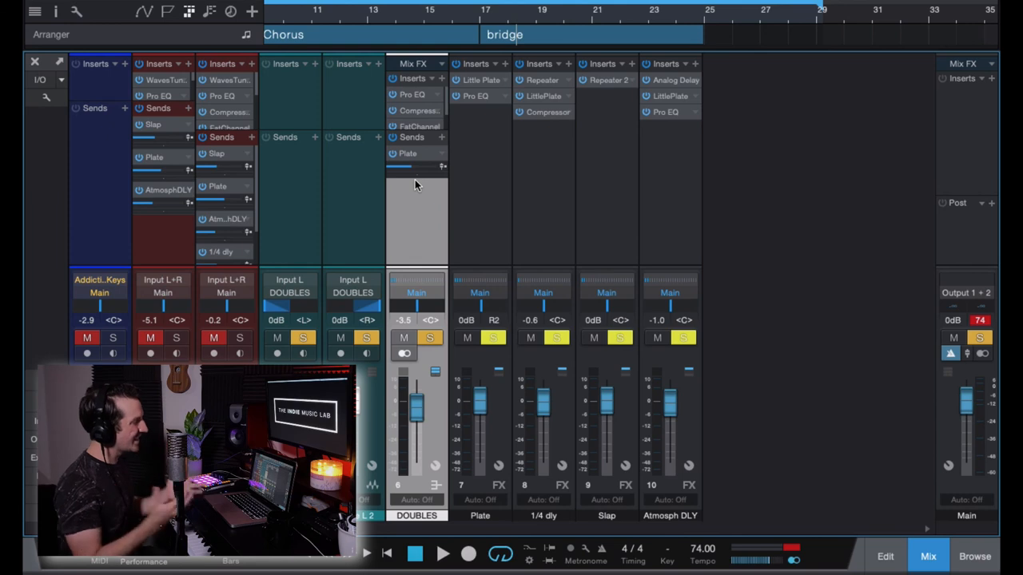
pyautogui.moveTo(430, 338)
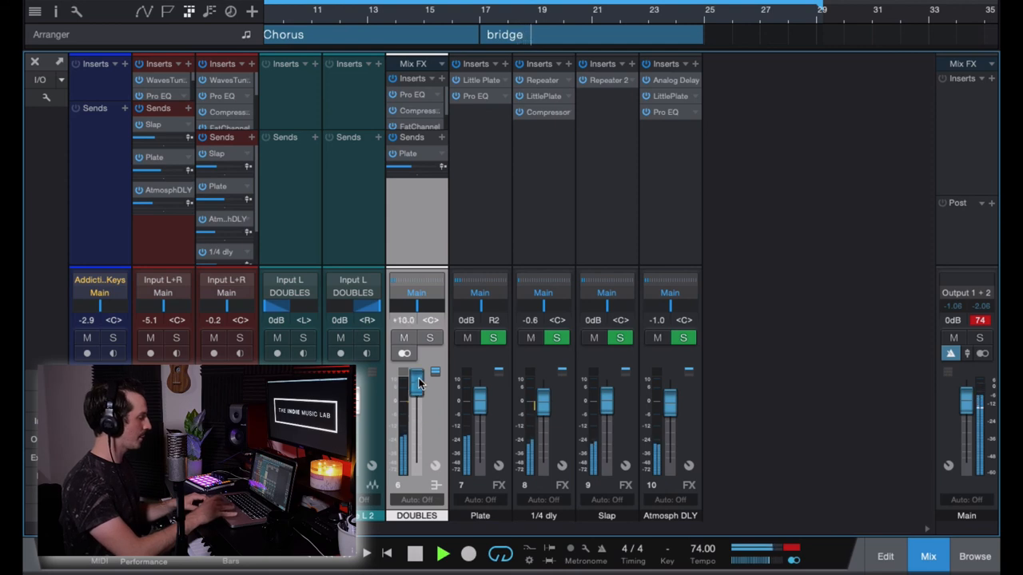
pyautogui.moveTo(414, 380); pyautogui.dragTo(416, 403)
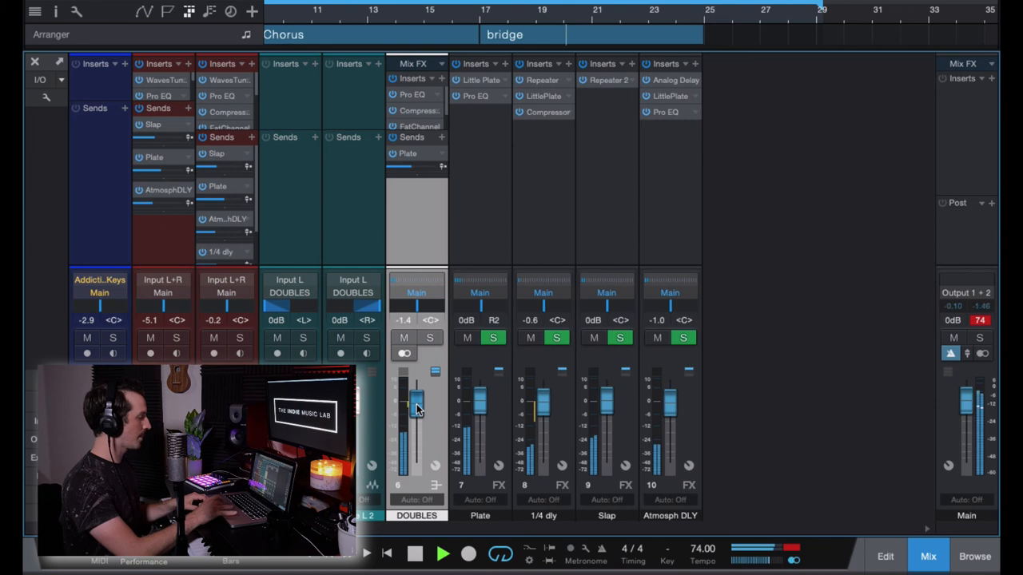
pyautogui.moveTo(415, 403); pyautogui.dragTo(416, 412)
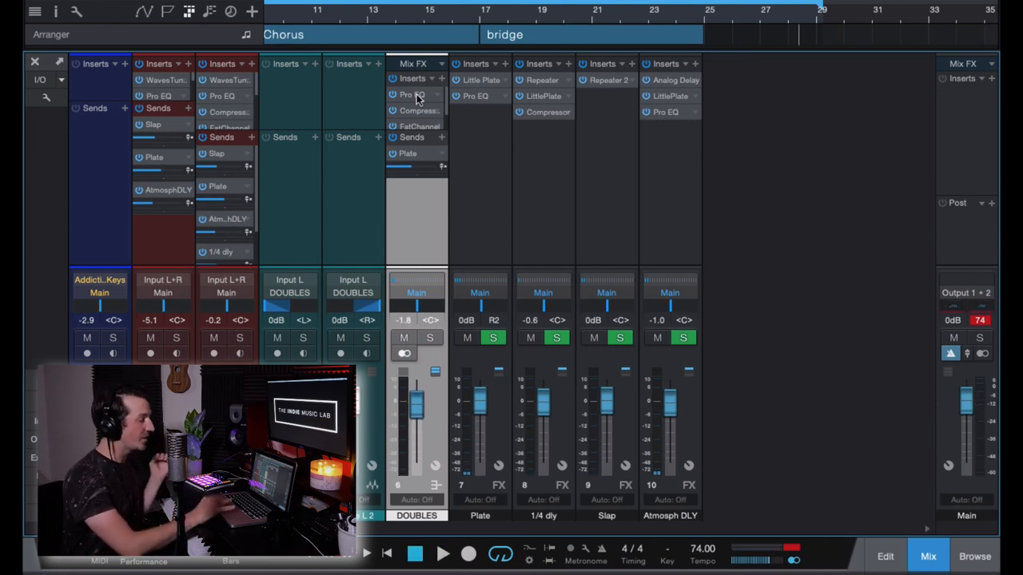
# Show the DOUBLES bus compressor, then its Pro EQ with low and high cuts
pyautogui.click(409, 96)
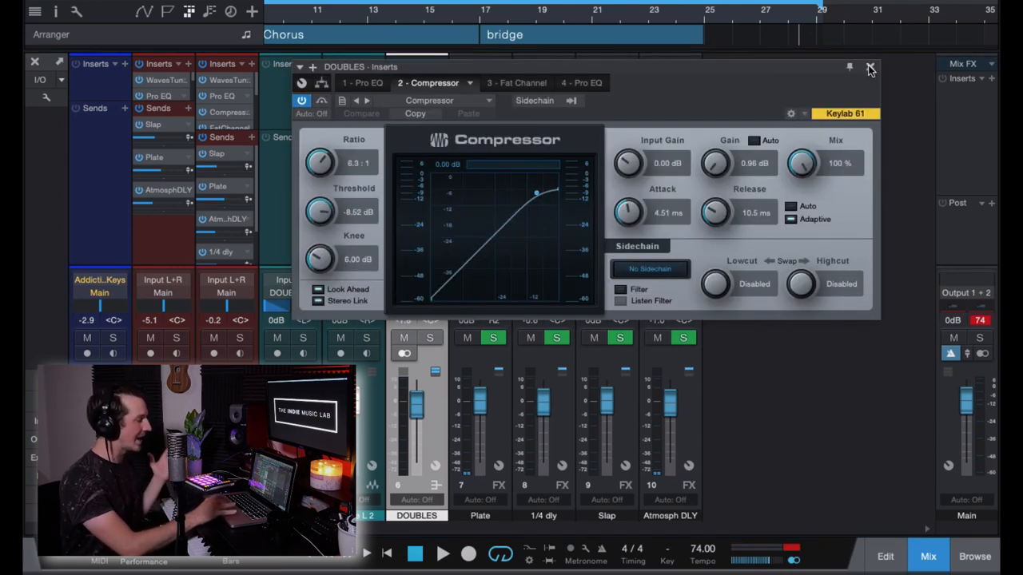
pyautogui.click(870, 67)
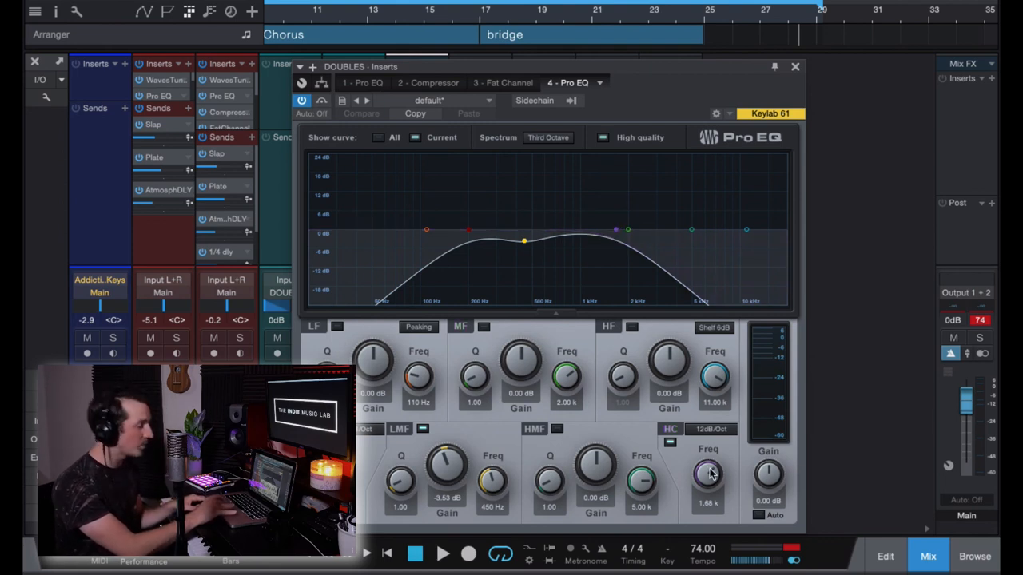
pyautogui.moveTo(708, 471)
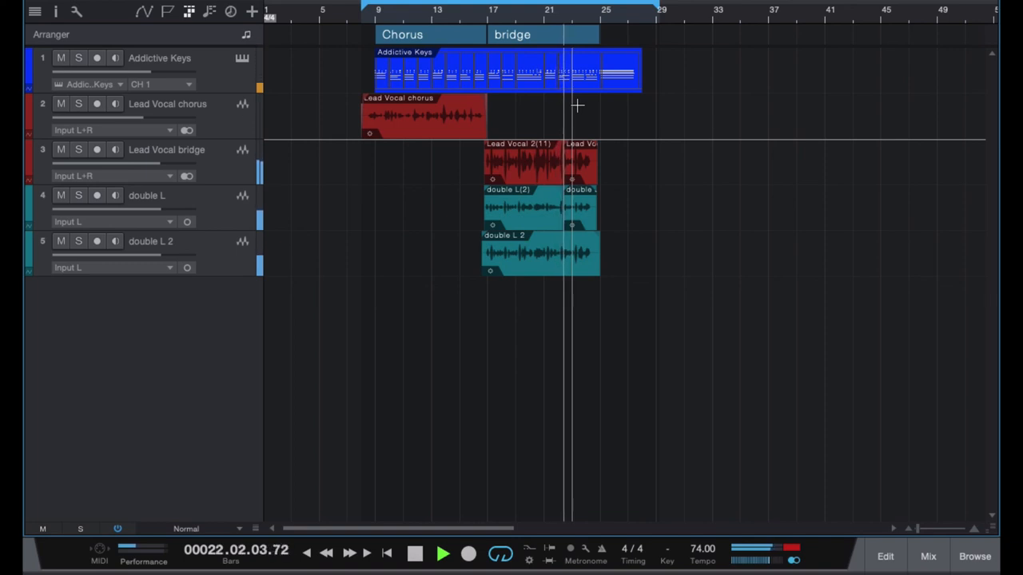
pyautogui.moveTo(917, 556)
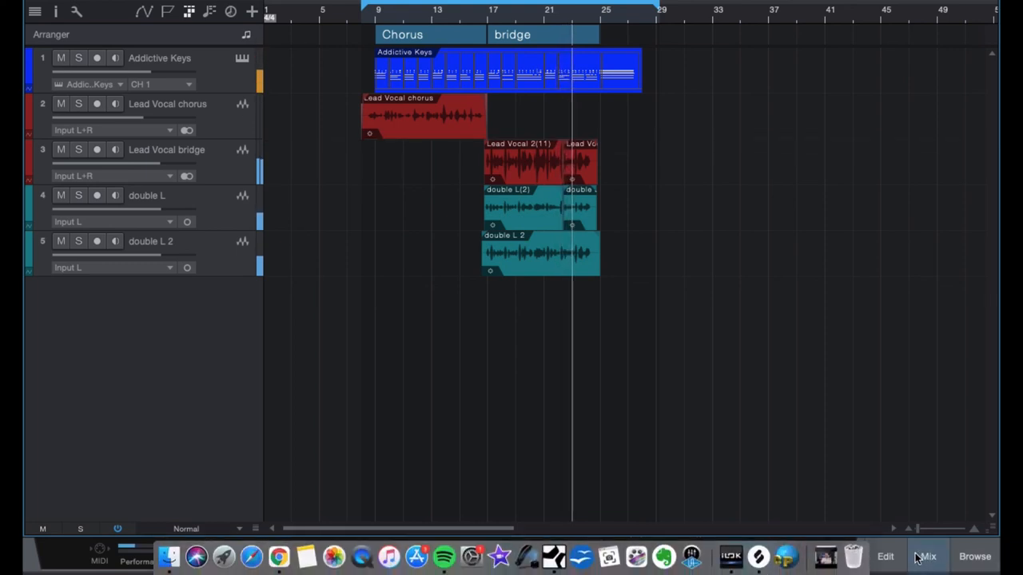
# Switch back to the Mix console and nudge the 1/4 dly return fader
pyautogui.click(927, 556)
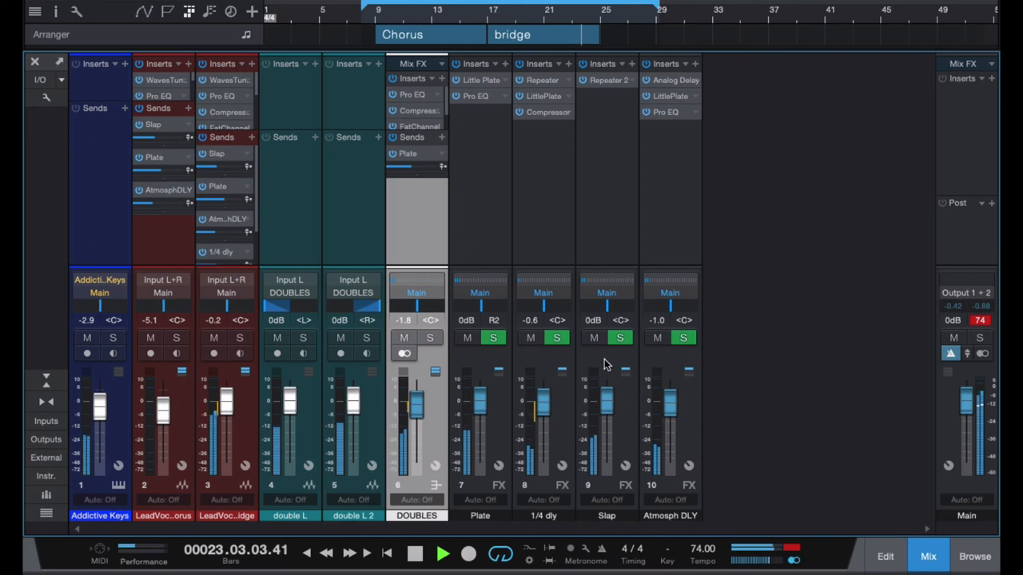
pyautogui.moveTo(543, 403); pyautogui.dragTo(543, 409)
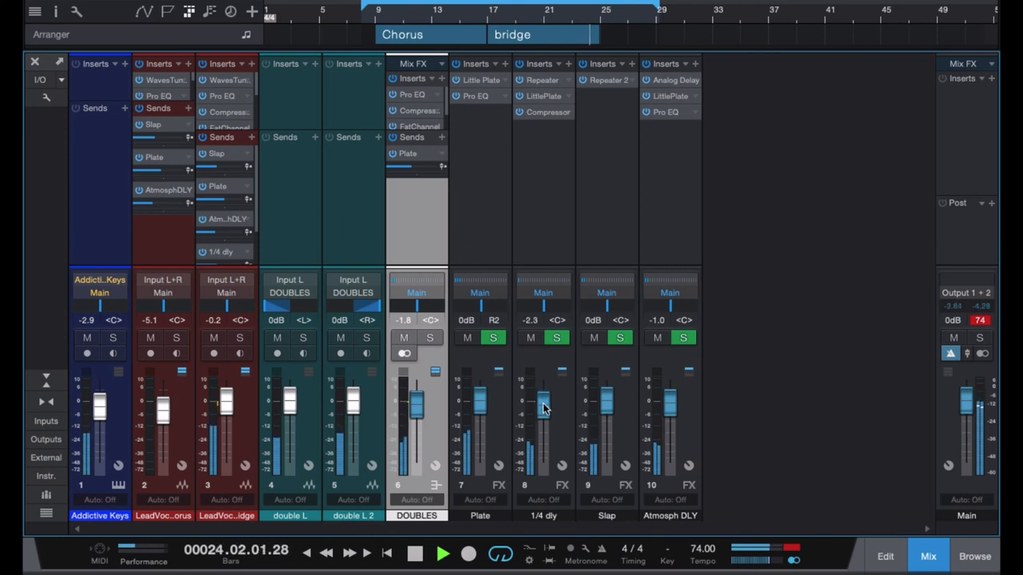